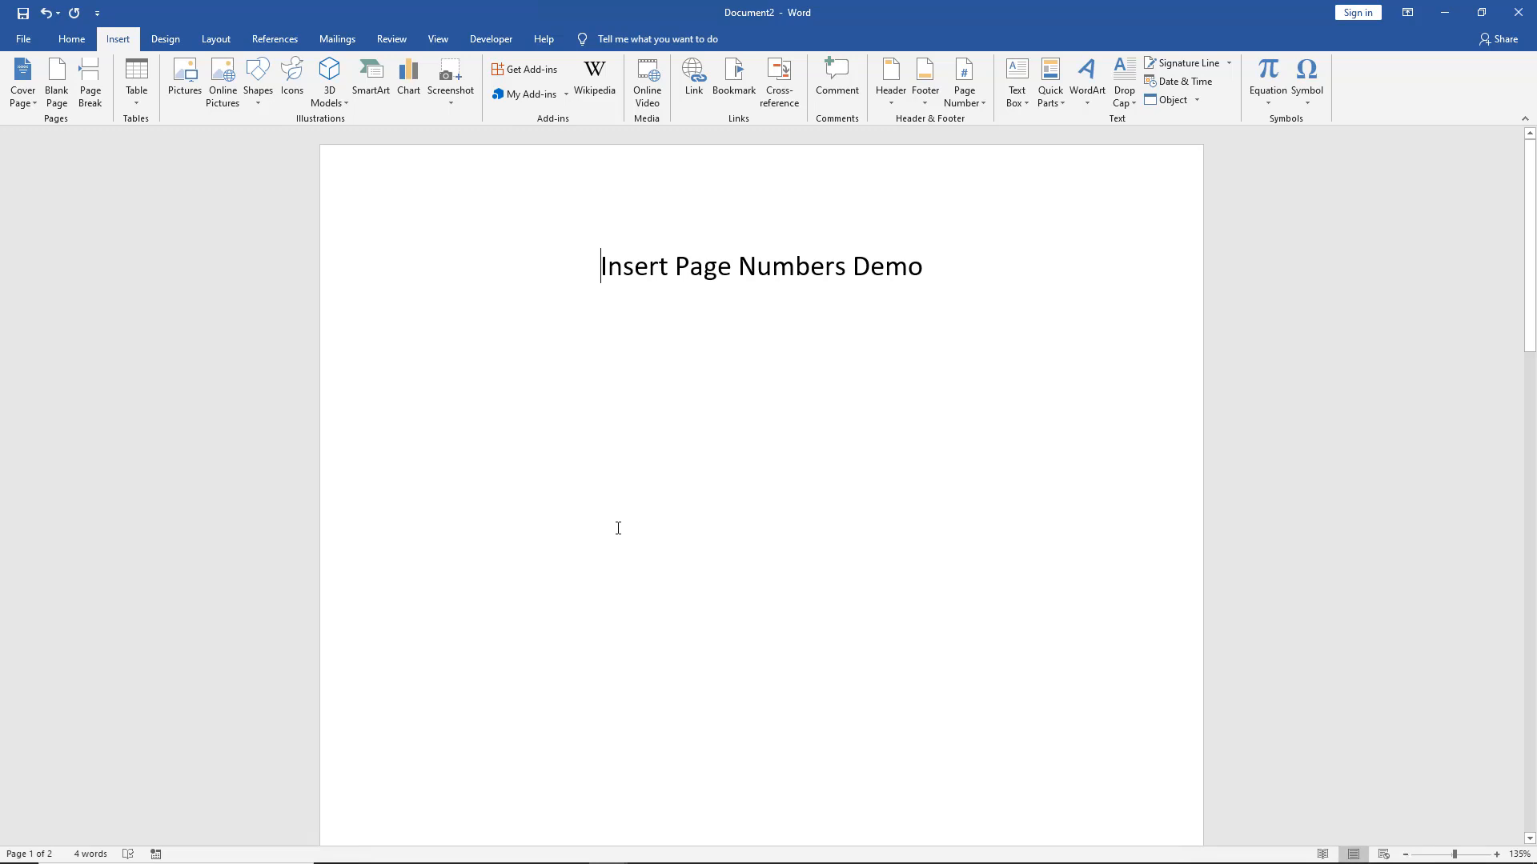
pyautogui.moveTo(525, 399)
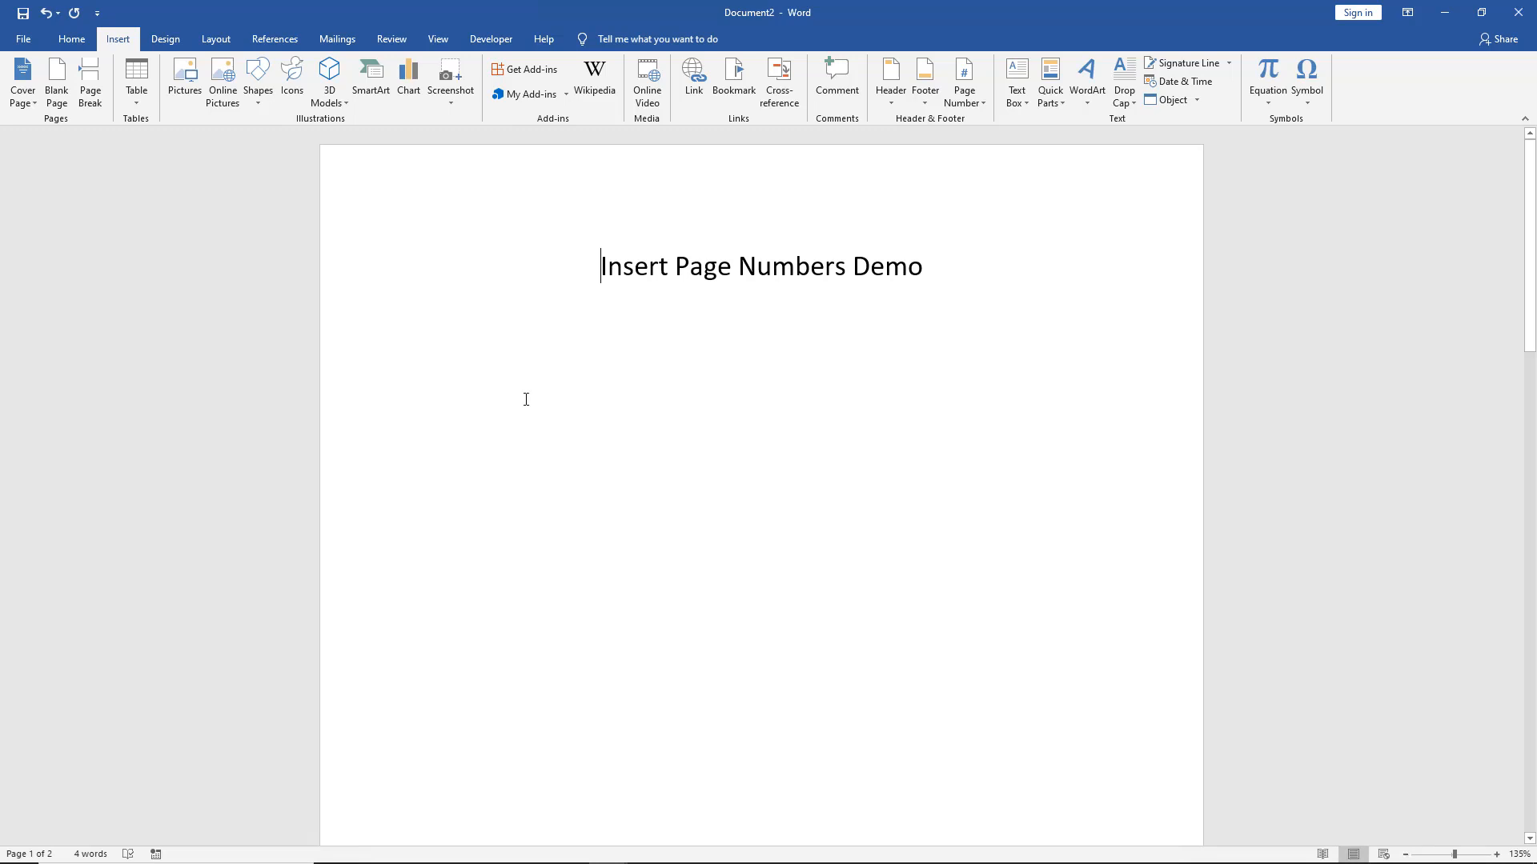
pyautogui.moveTo(463, 311)
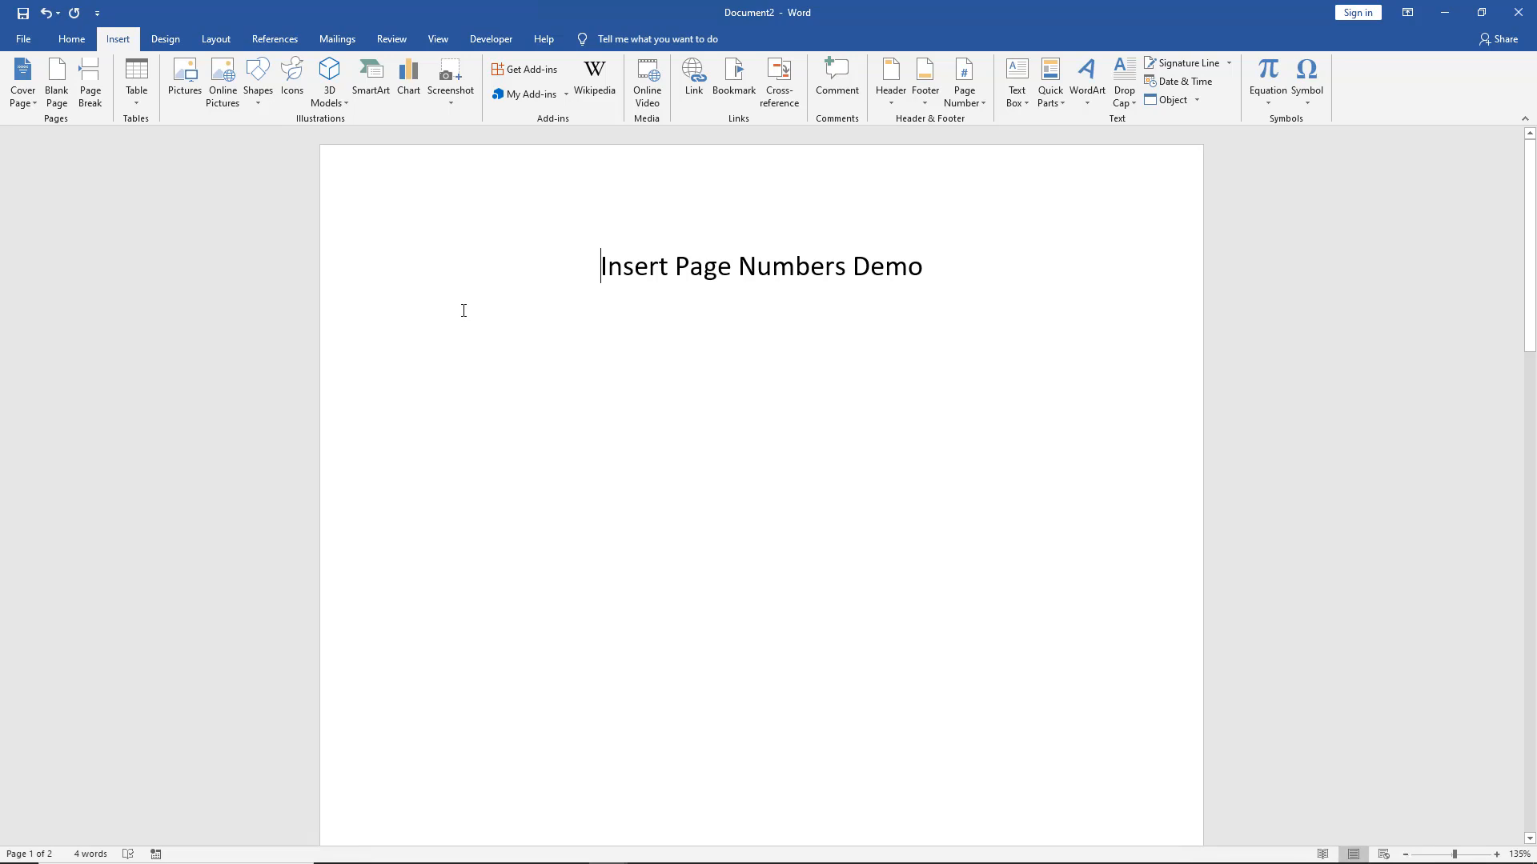
pyautogui.moveTo(460, 299)
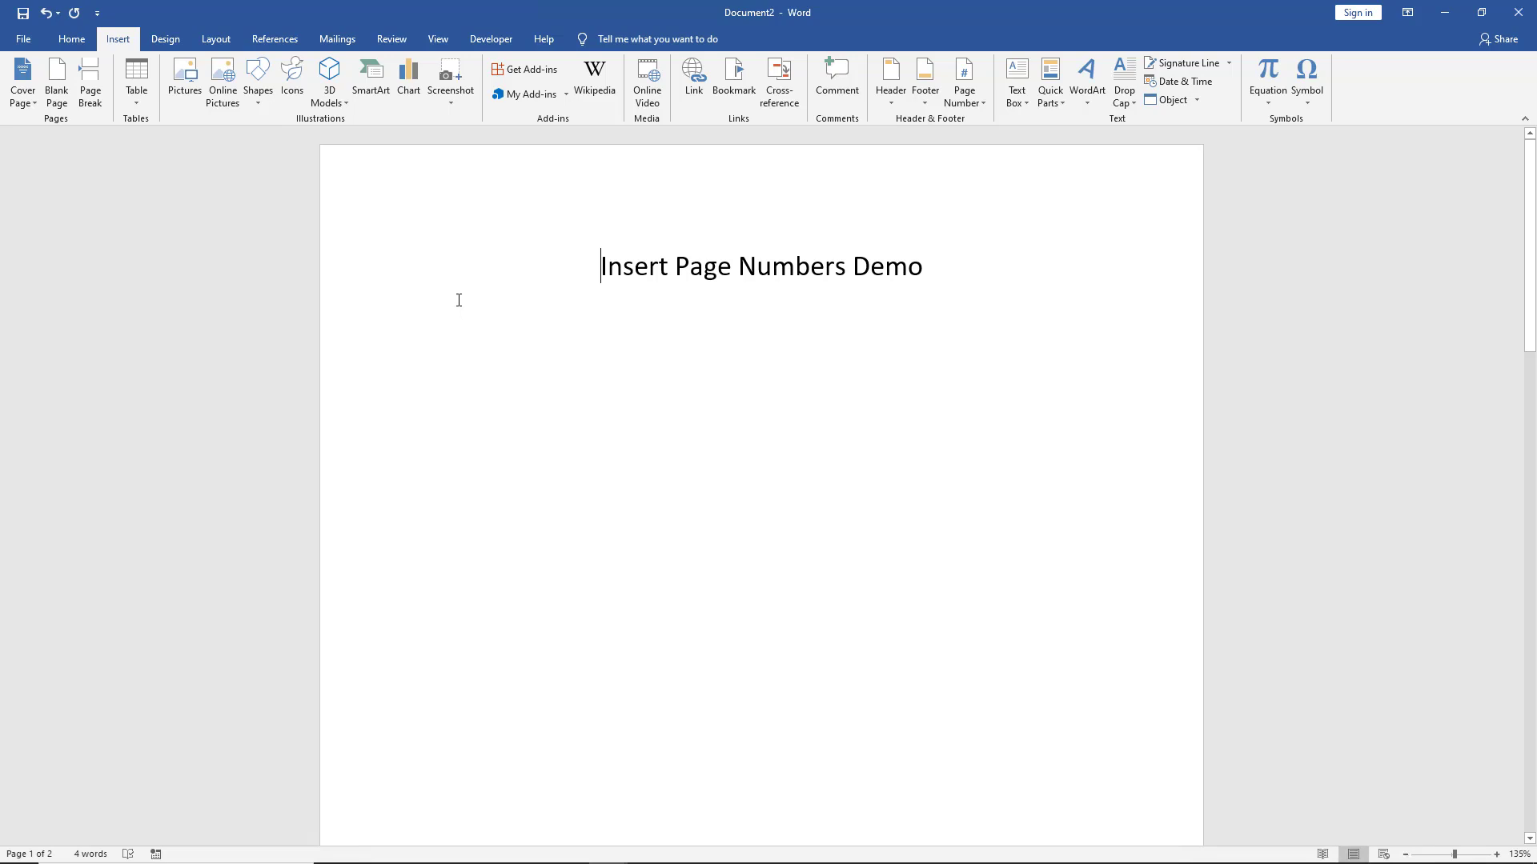
pyautogui.moveTo(474, 292)
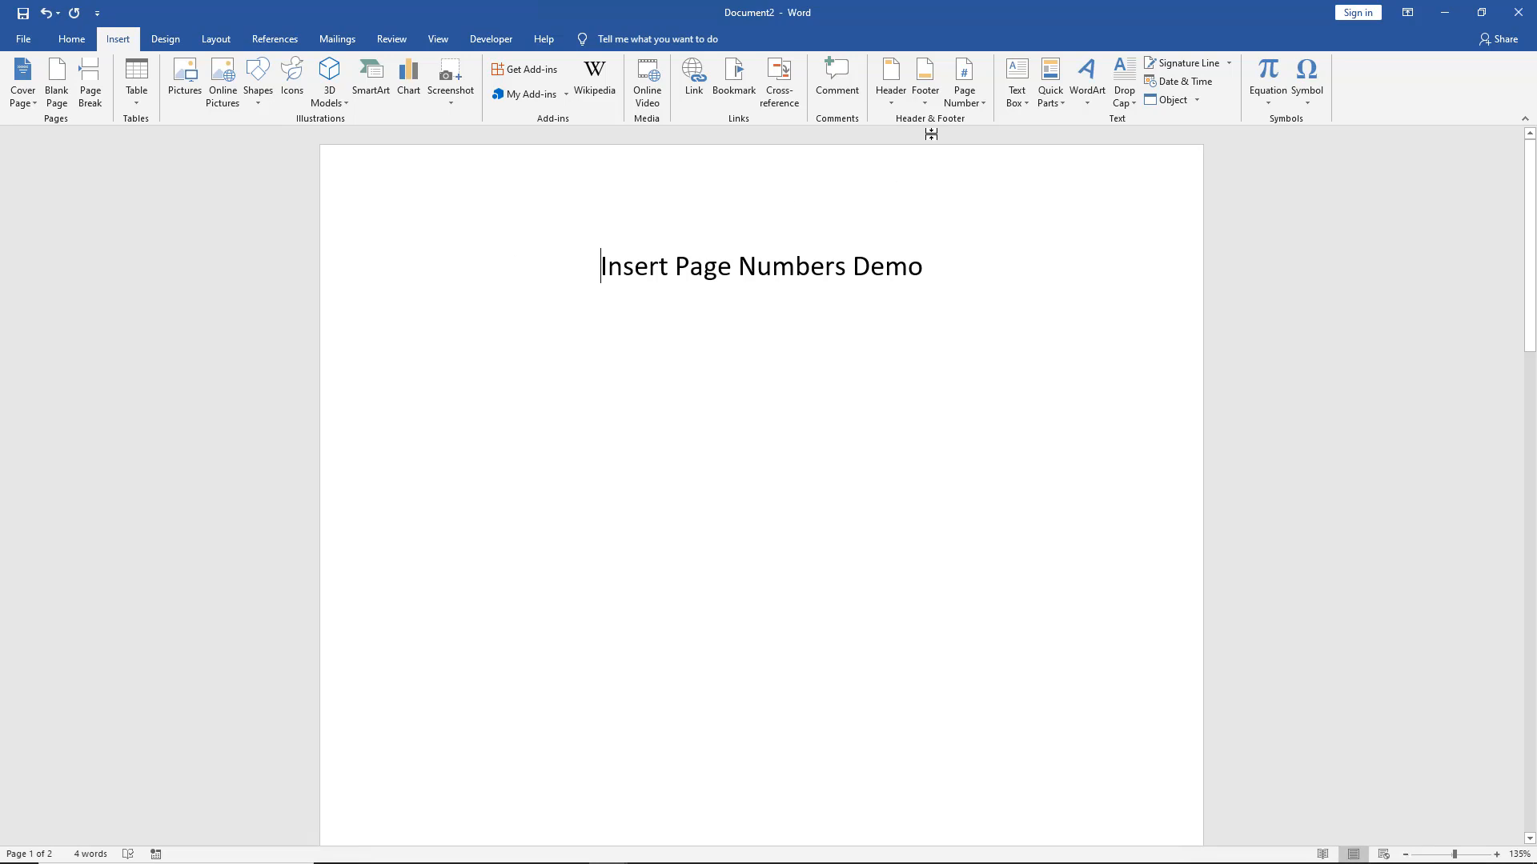
# - Insert a plain top-of-page header number and verify page 2 shows 2
pyautogui.click(963, 80)
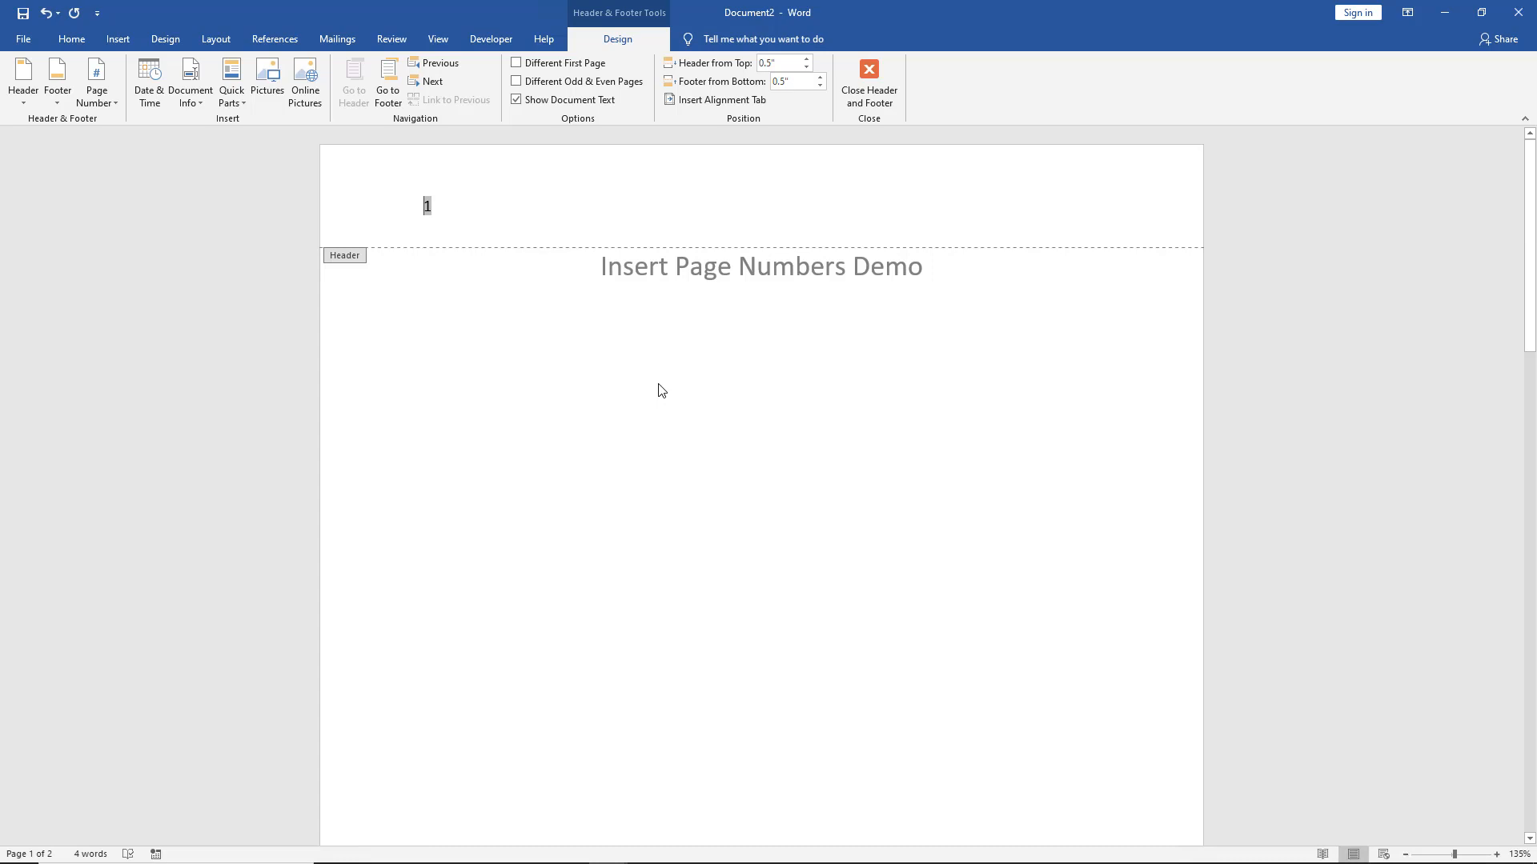
pyautogui.click(866, 82)
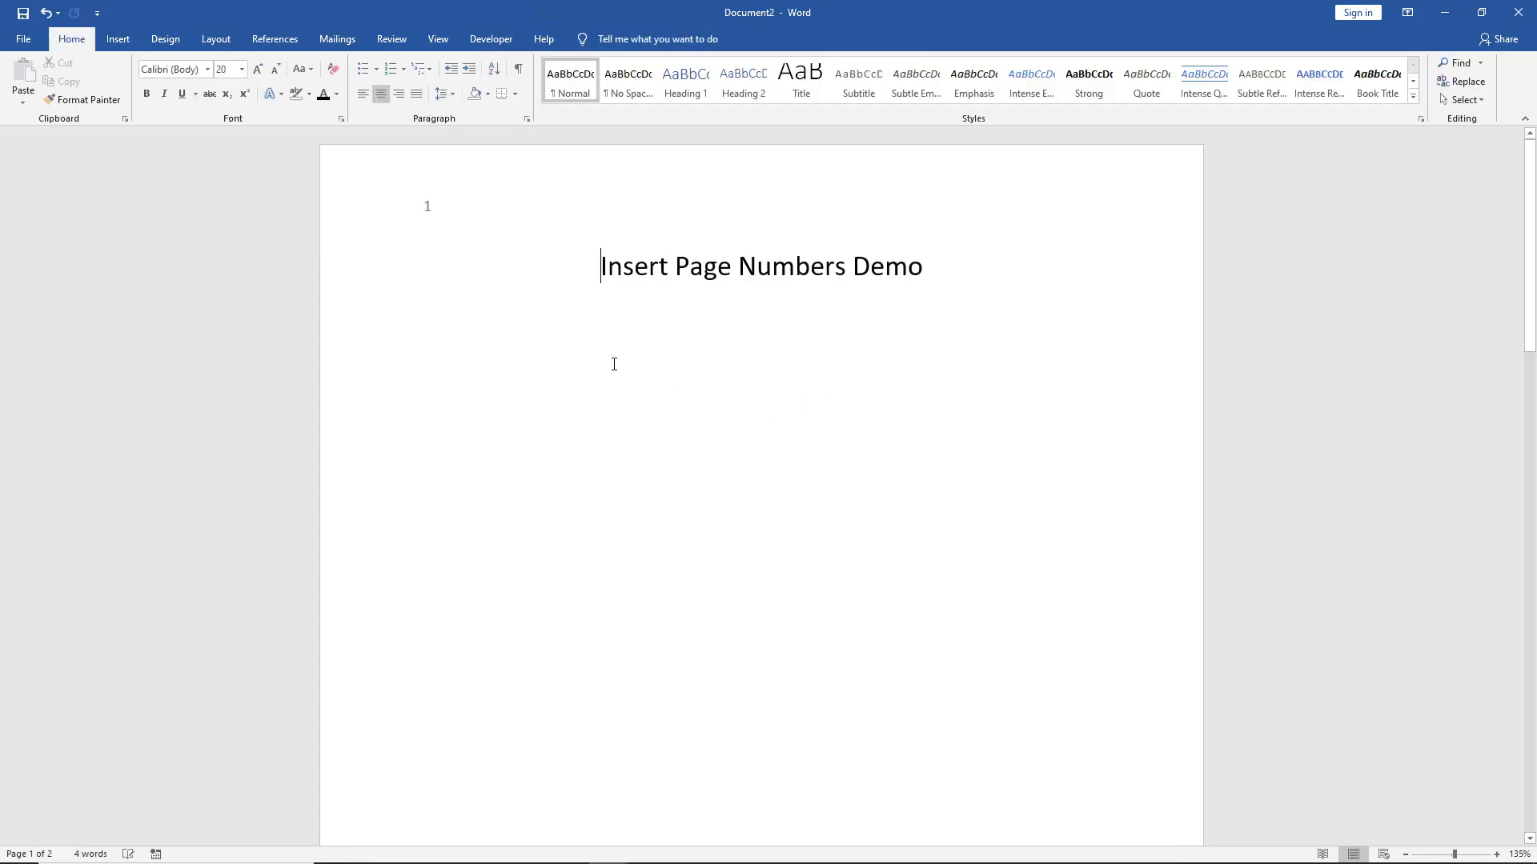
pyautogui.scroll(-3)
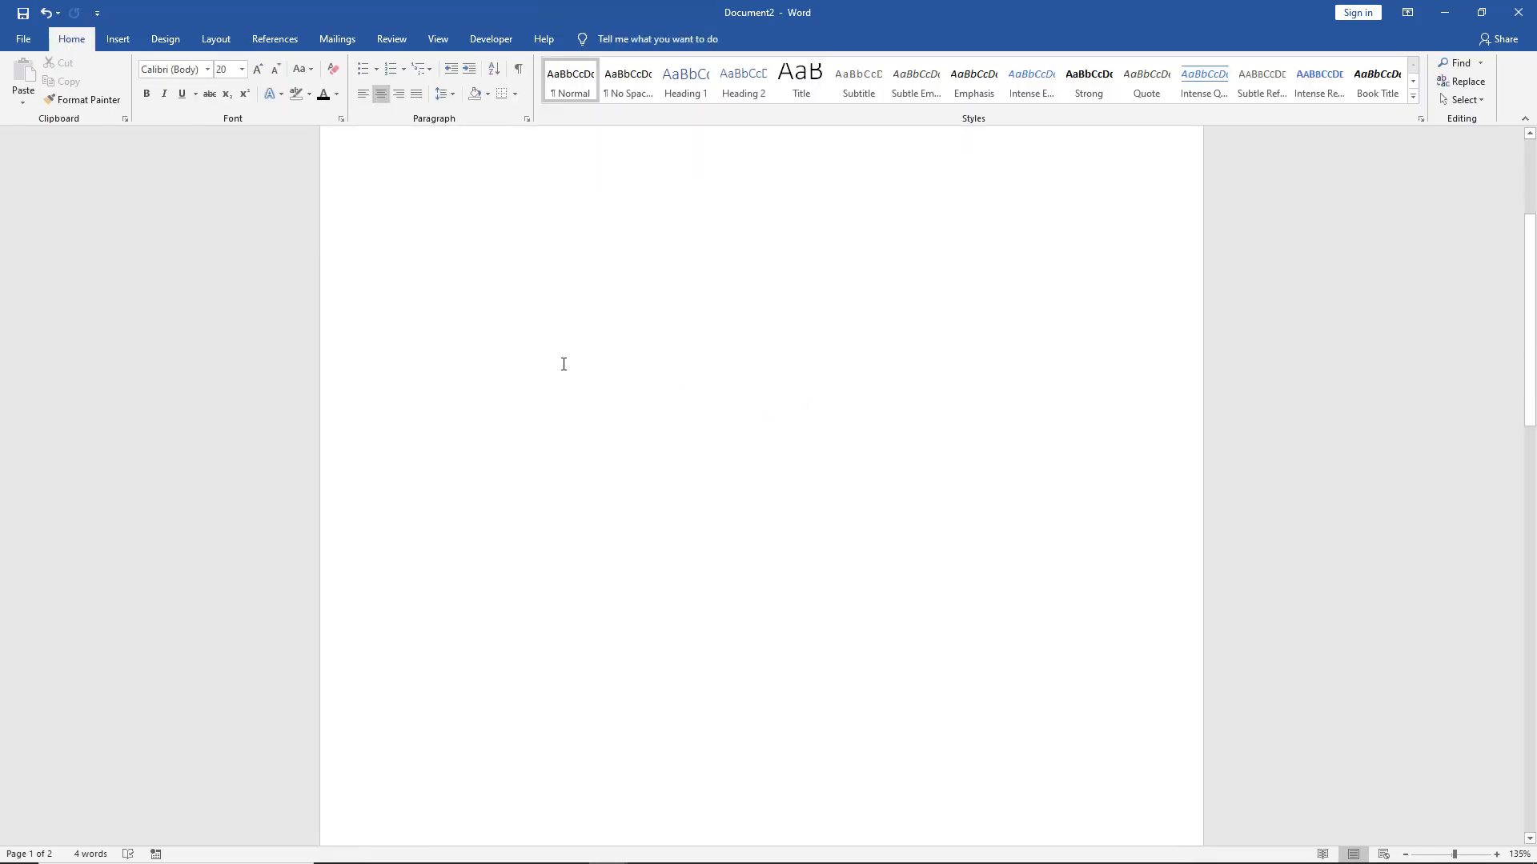
pyautogui.scroll(-3)
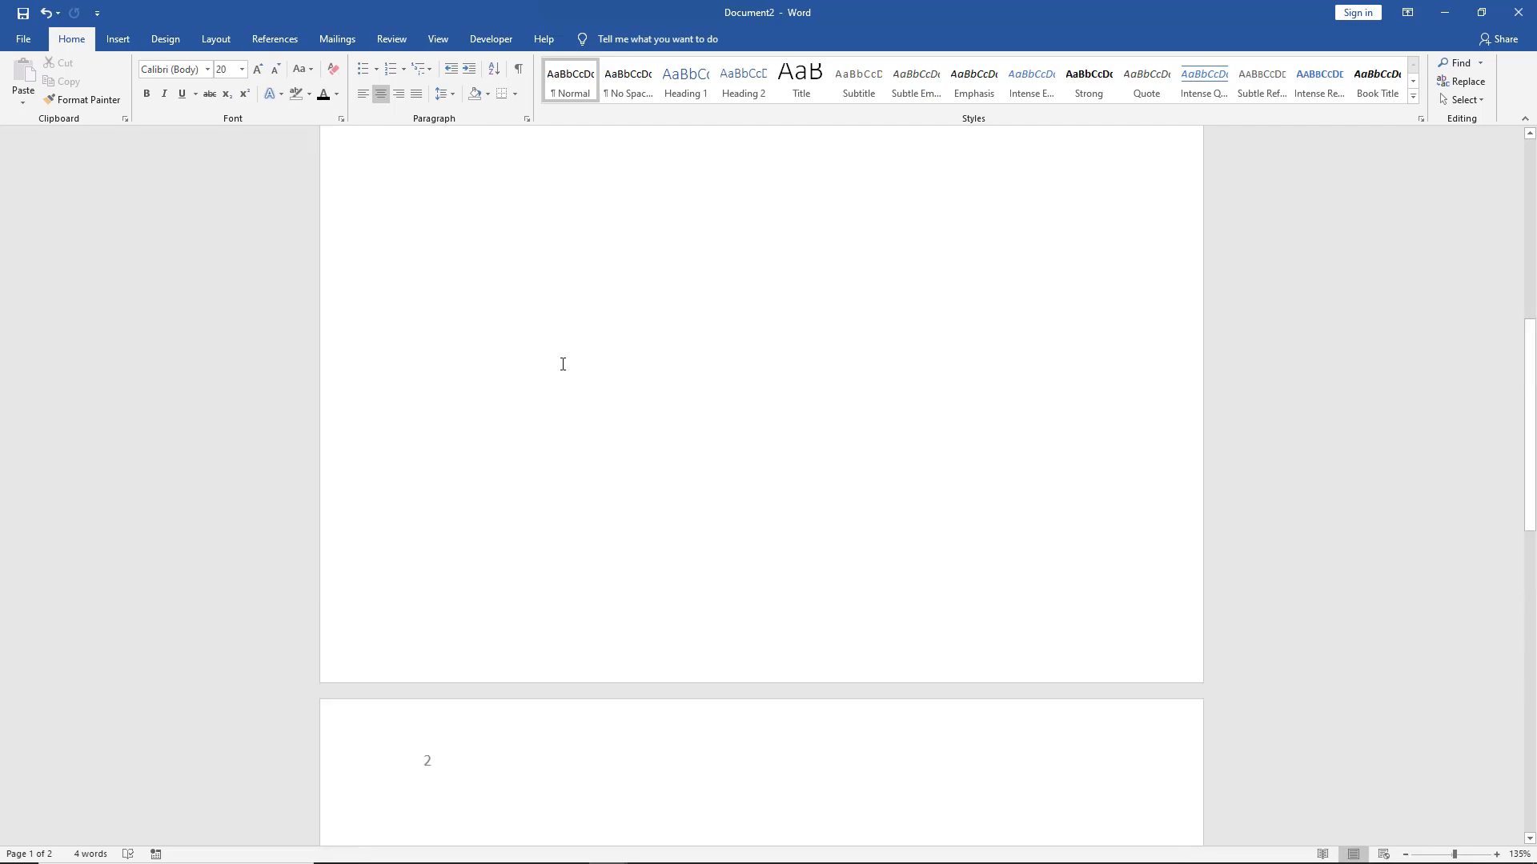
pyautogui.scroll(3)
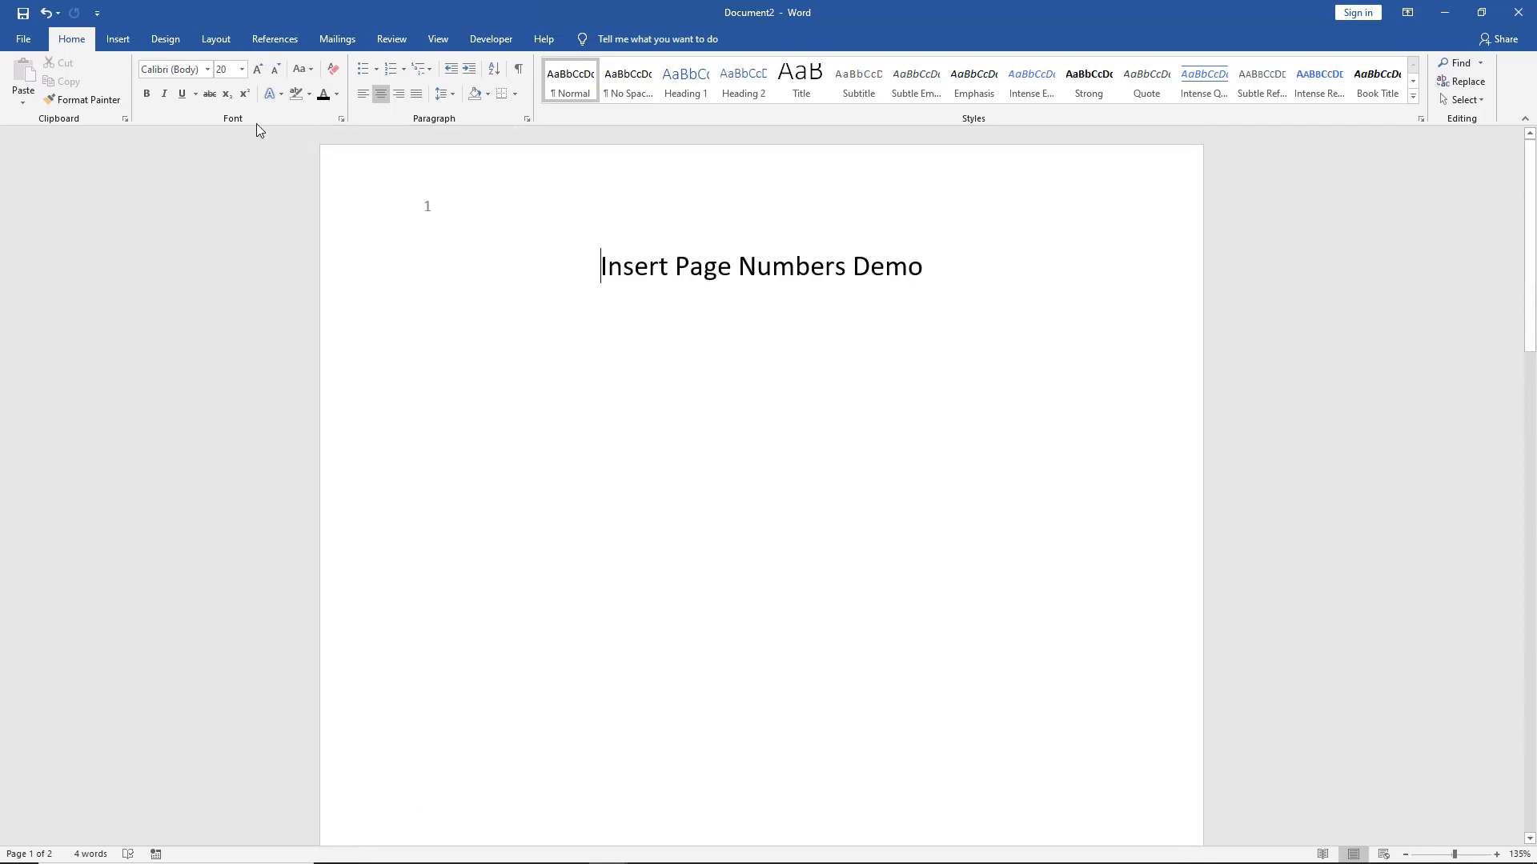
pyautogui.moveTo(174, 69)
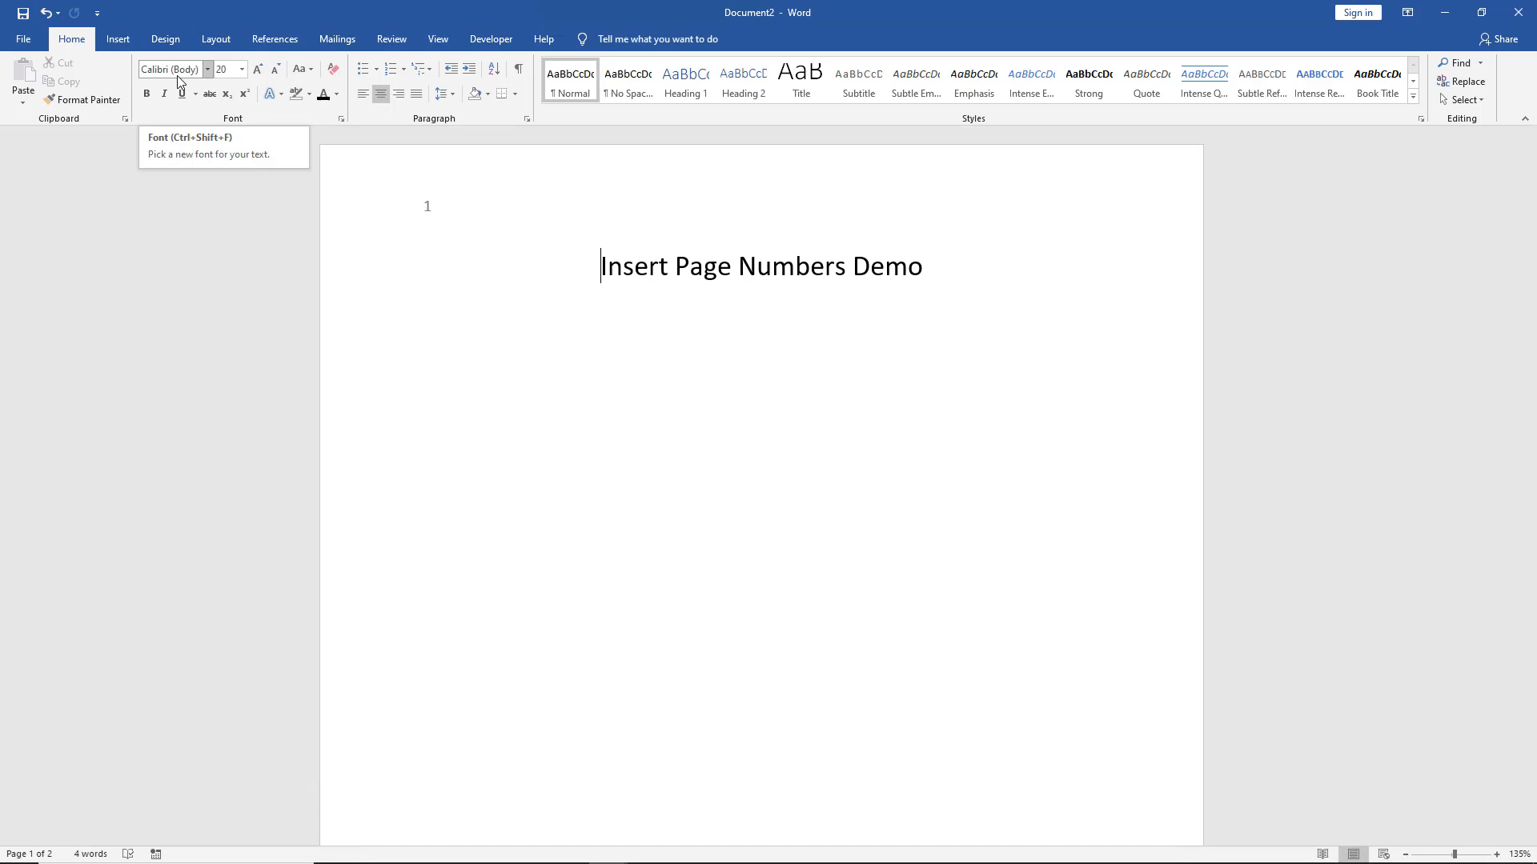
# - Set the page number format to capital letters so headers show A and B
pyautogui.click(117, 38)
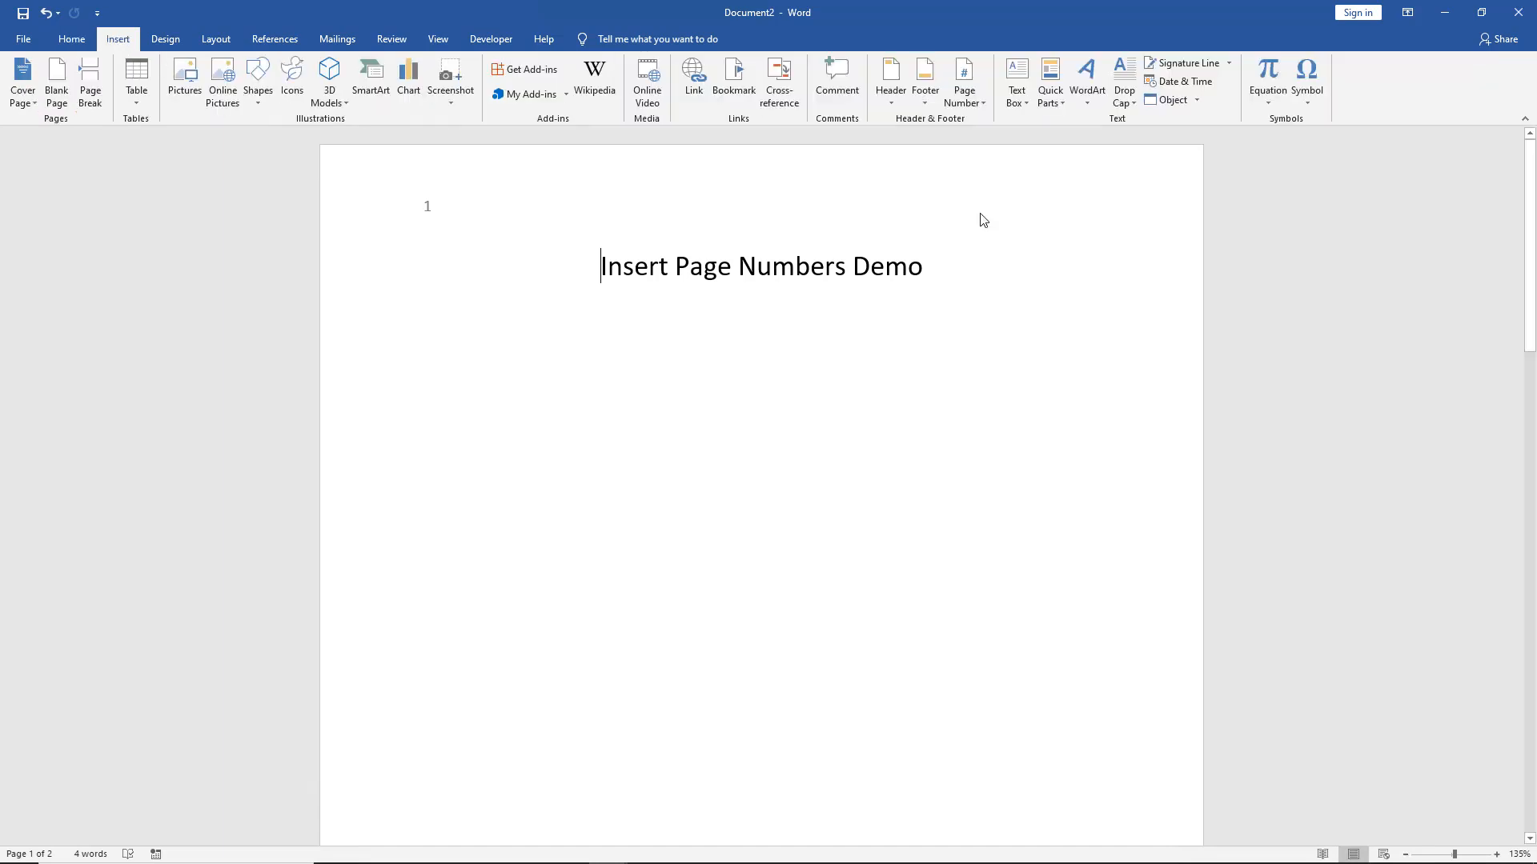
pyautogui.click(964, 80)
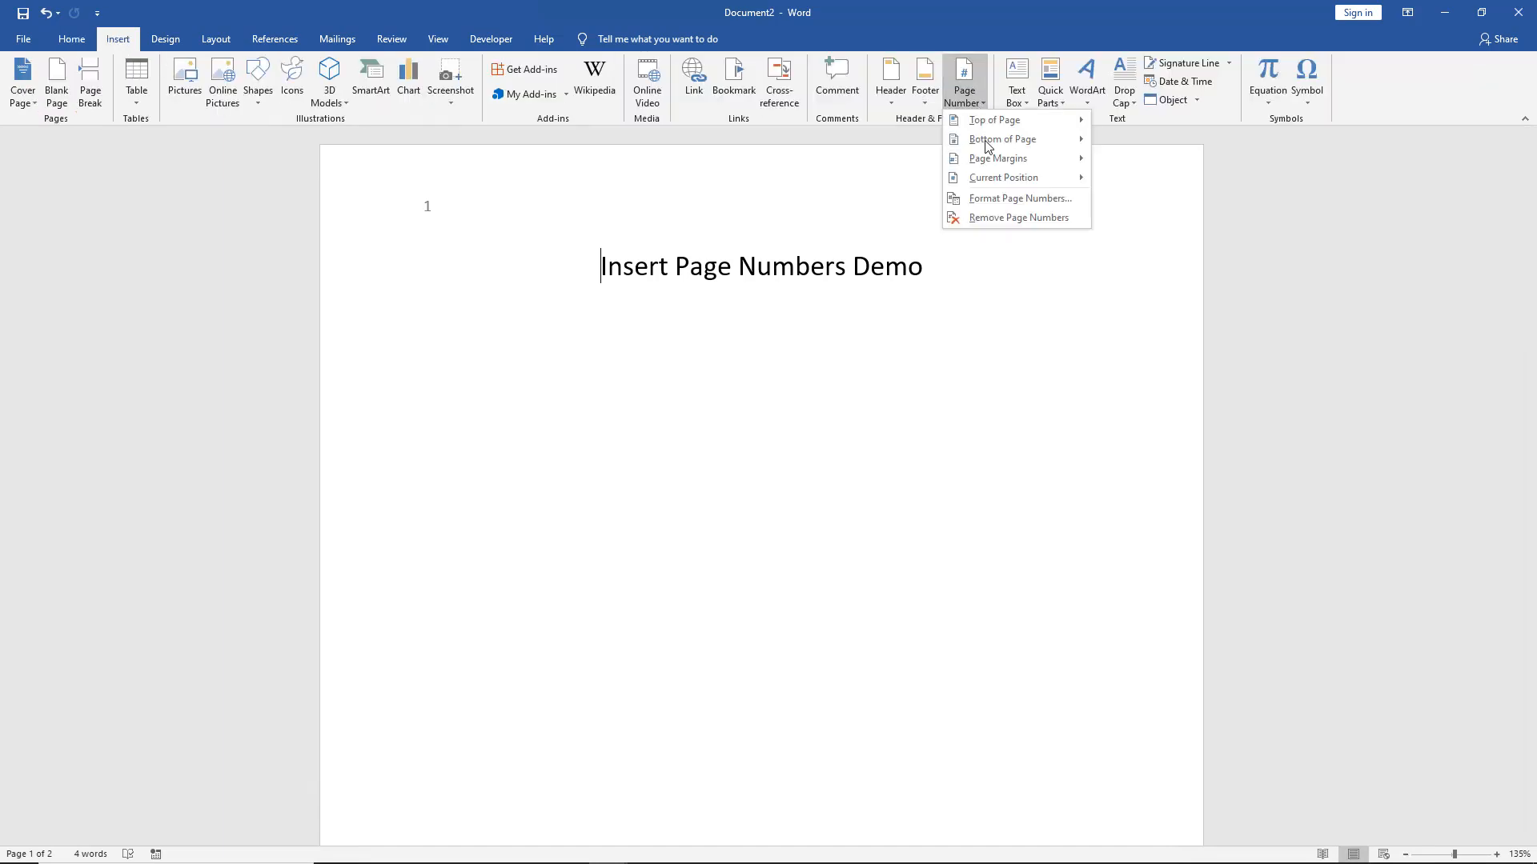
pyautogui.moveTo(1018, 199)
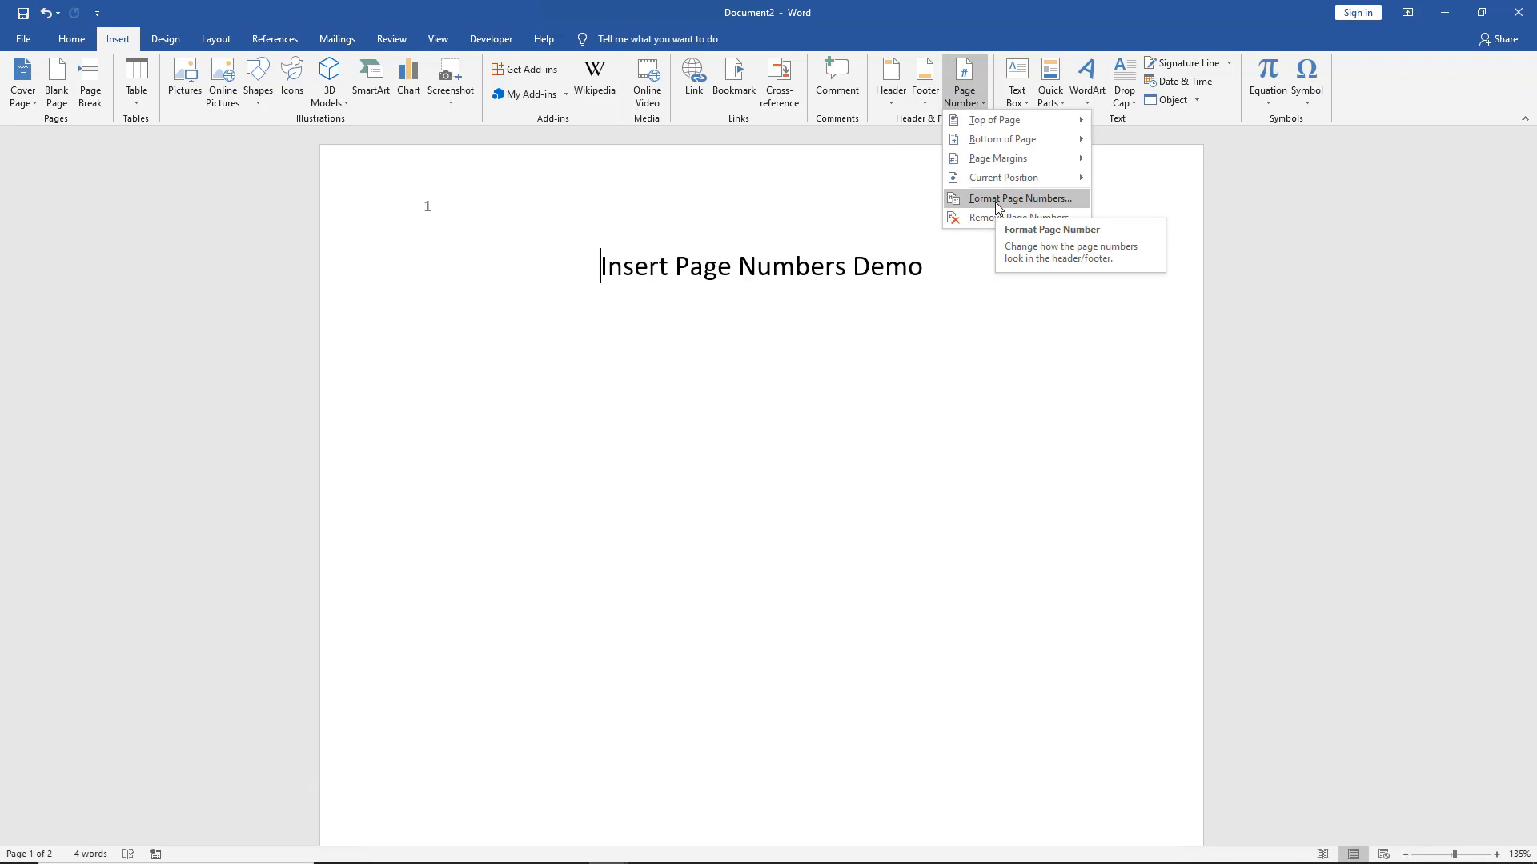
pyautogui.click(1020, 198)
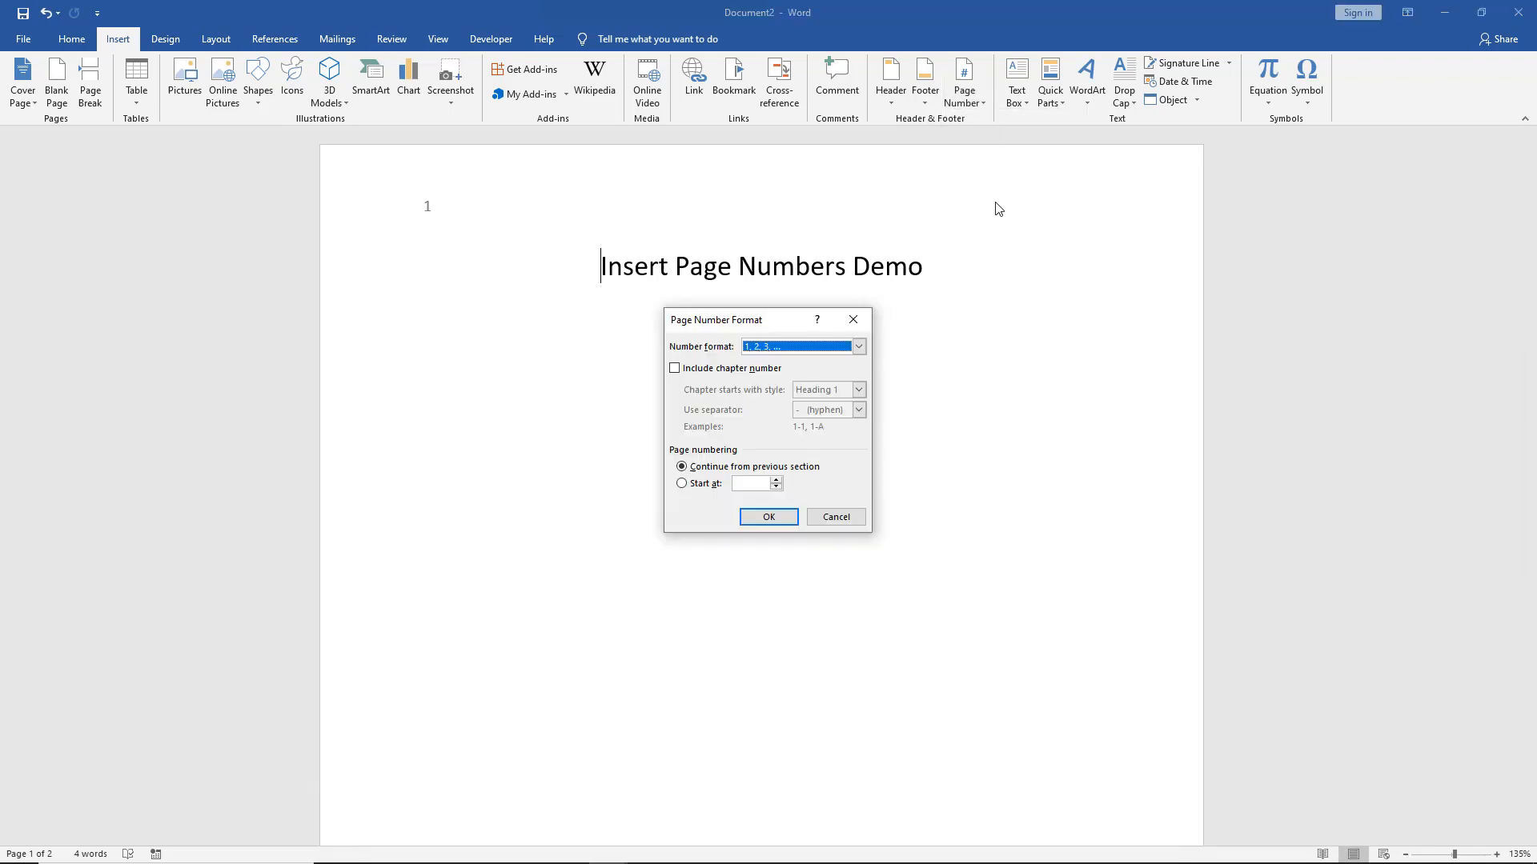
pyautogui.click(858, 346)
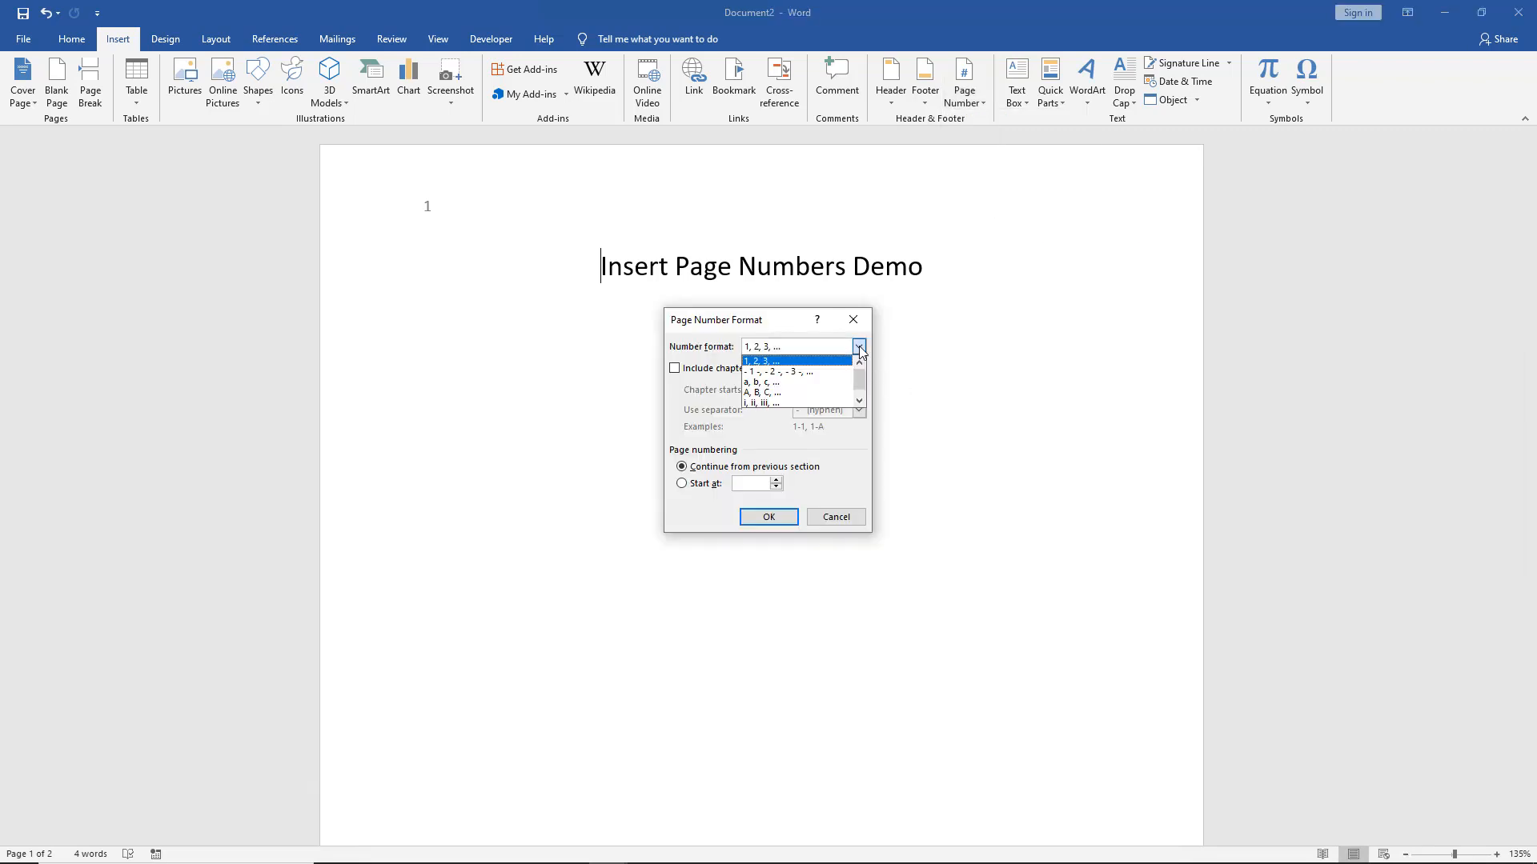
pyautogui.moveTo(815, 394)
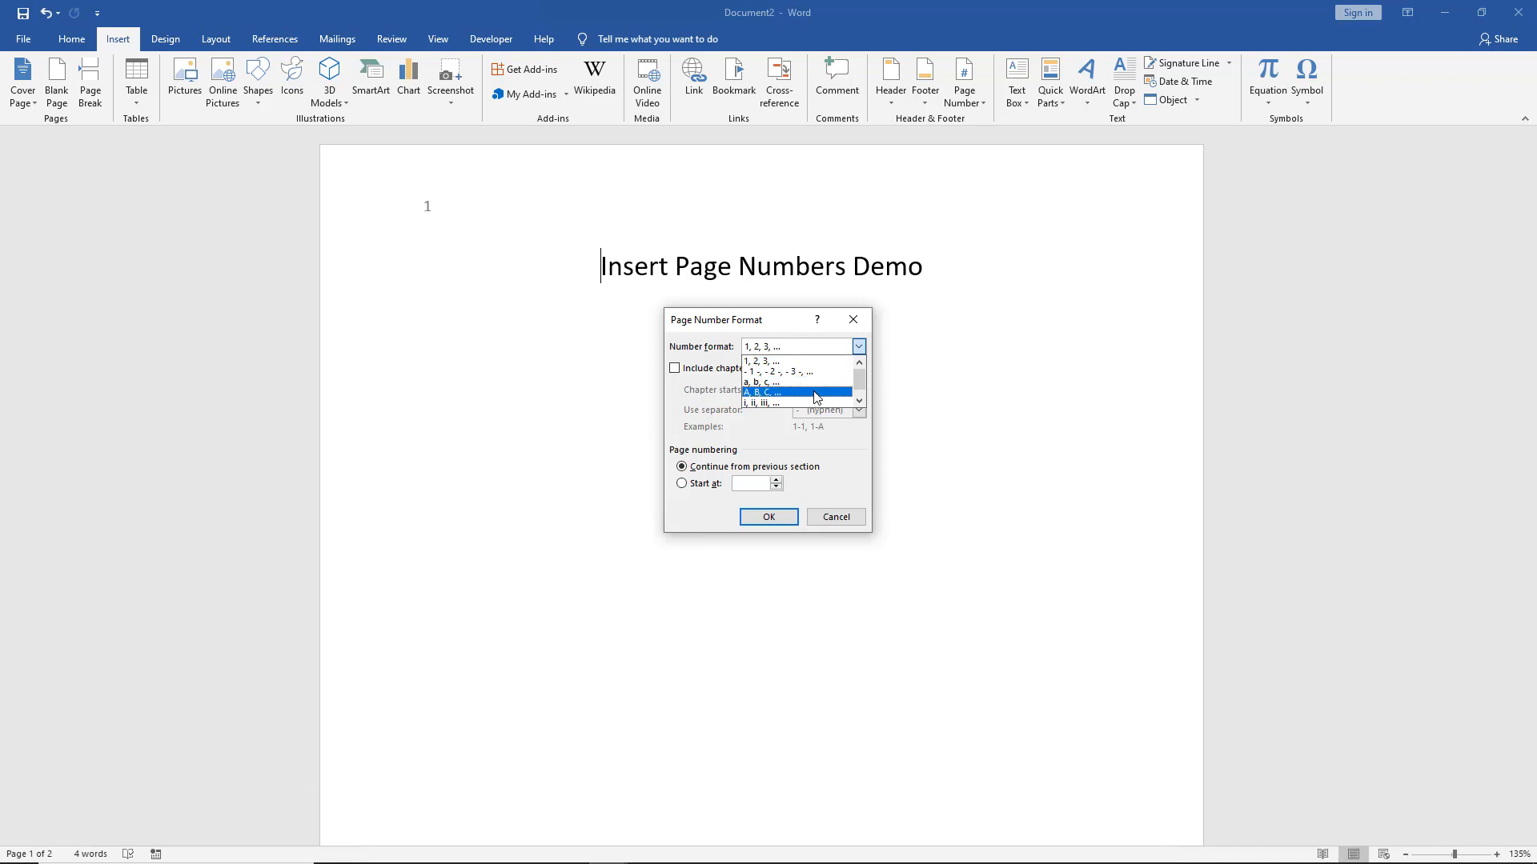
pyautogui.click(762, 394)
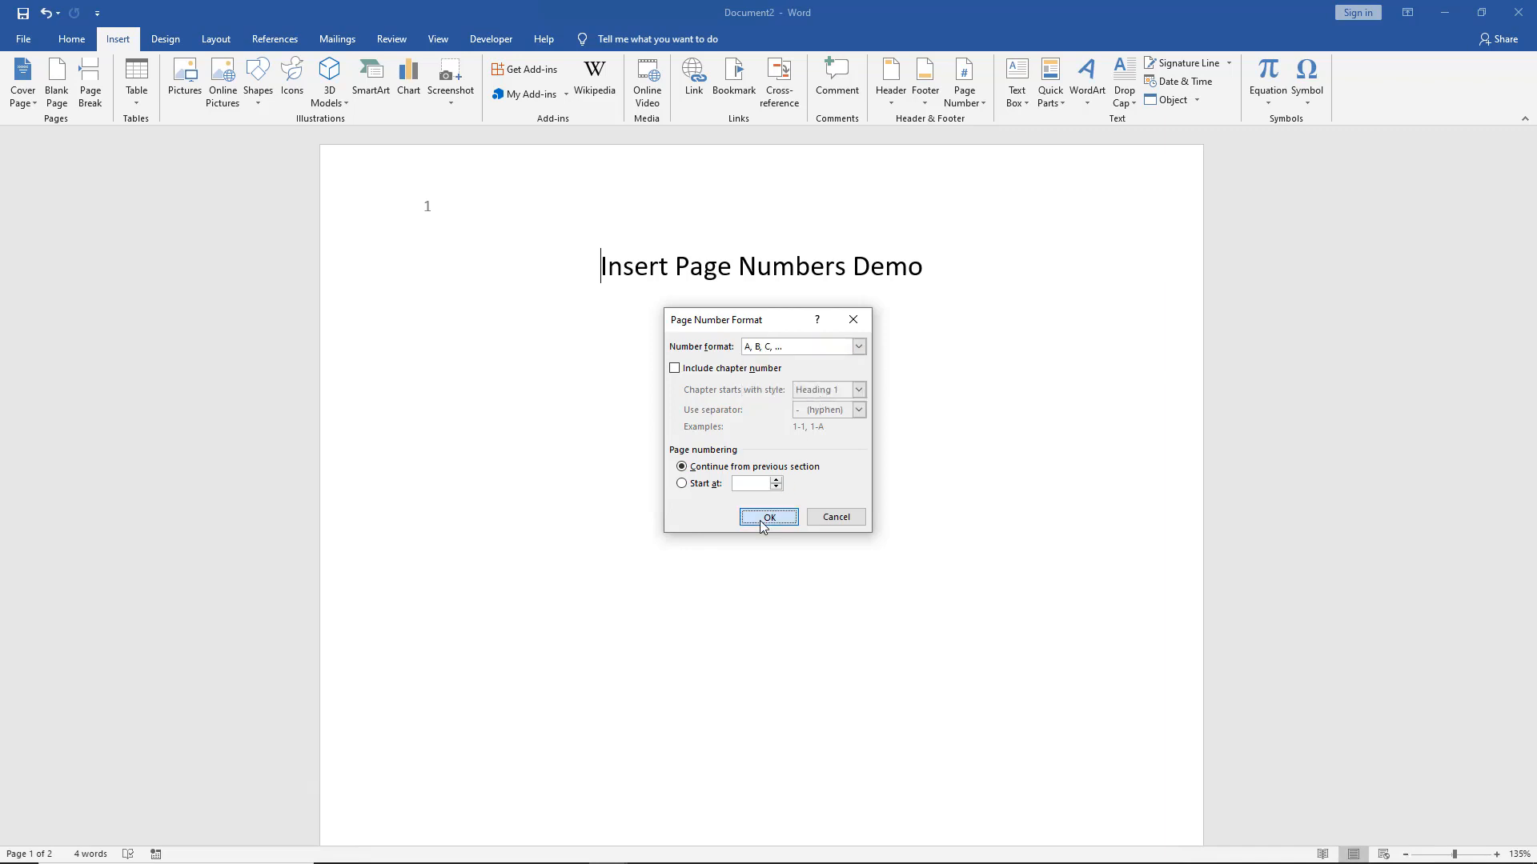
pyautogui.click(769, 517)
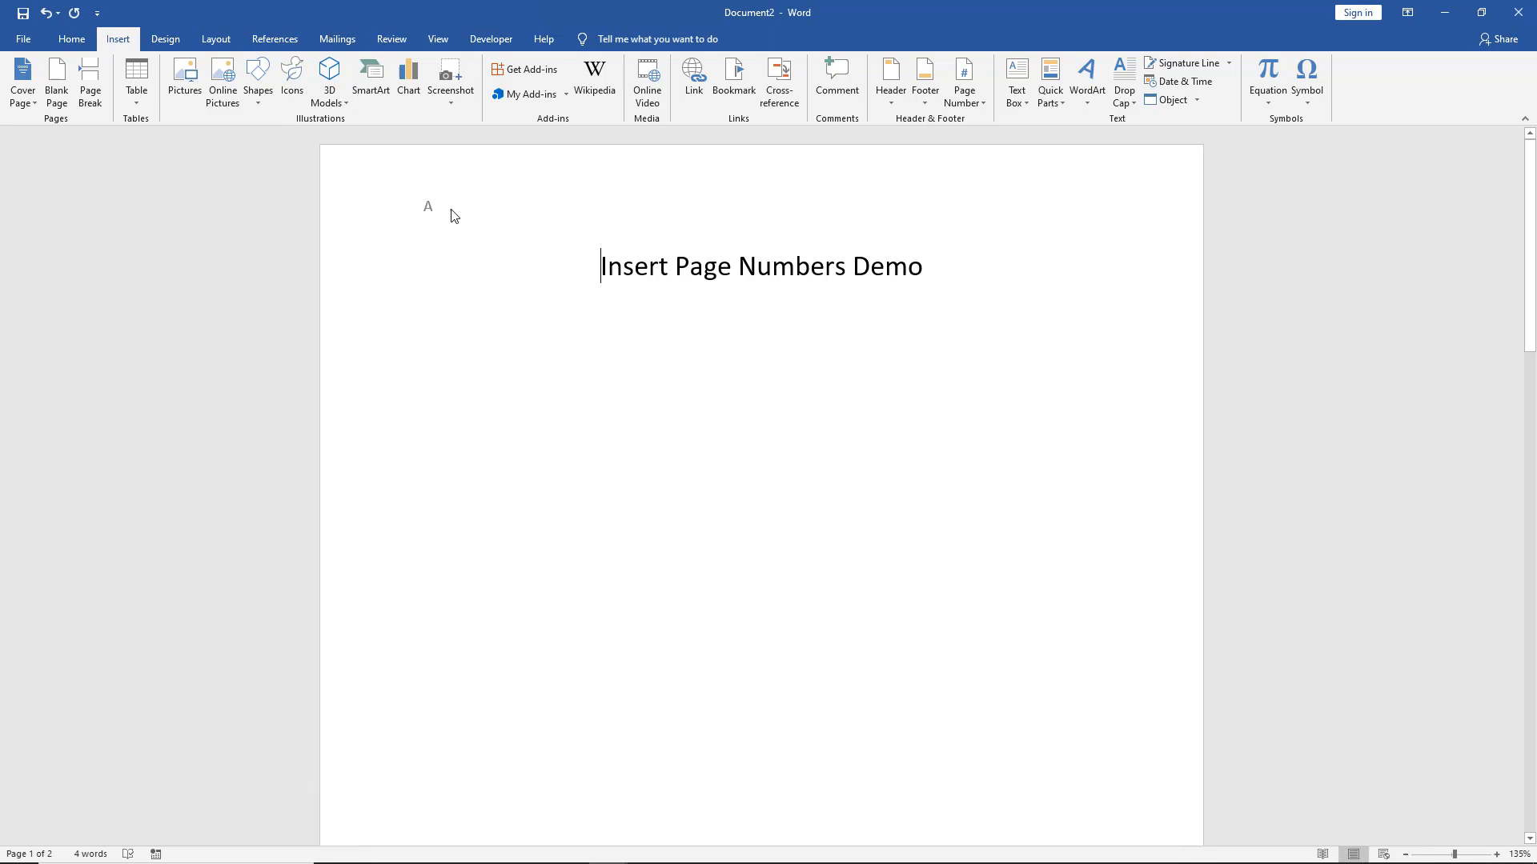
pyautogui.moveTo(557, 369)
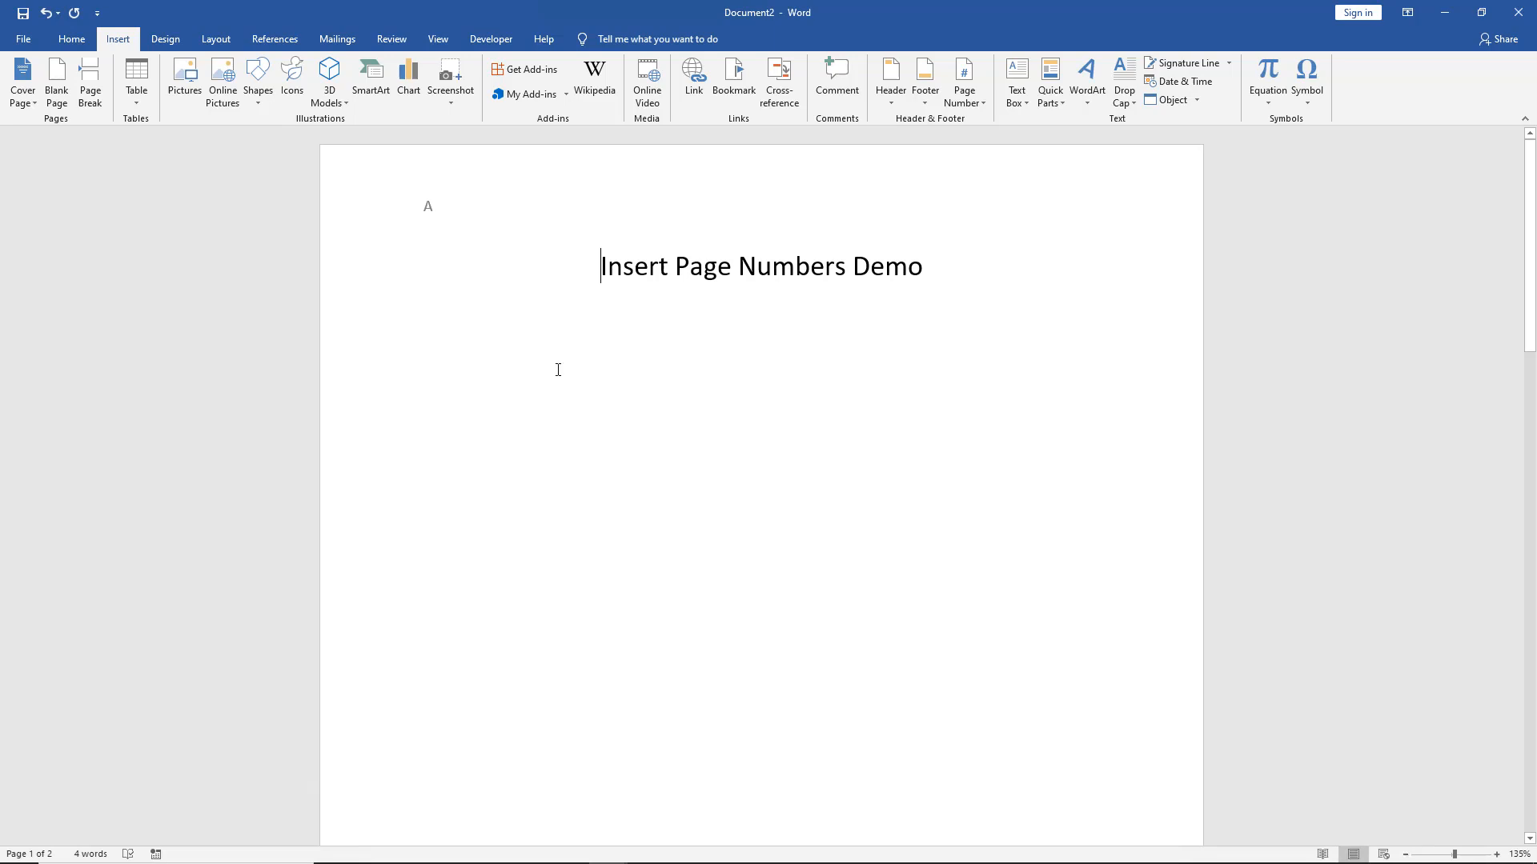
pyautogui.scroll(-3)
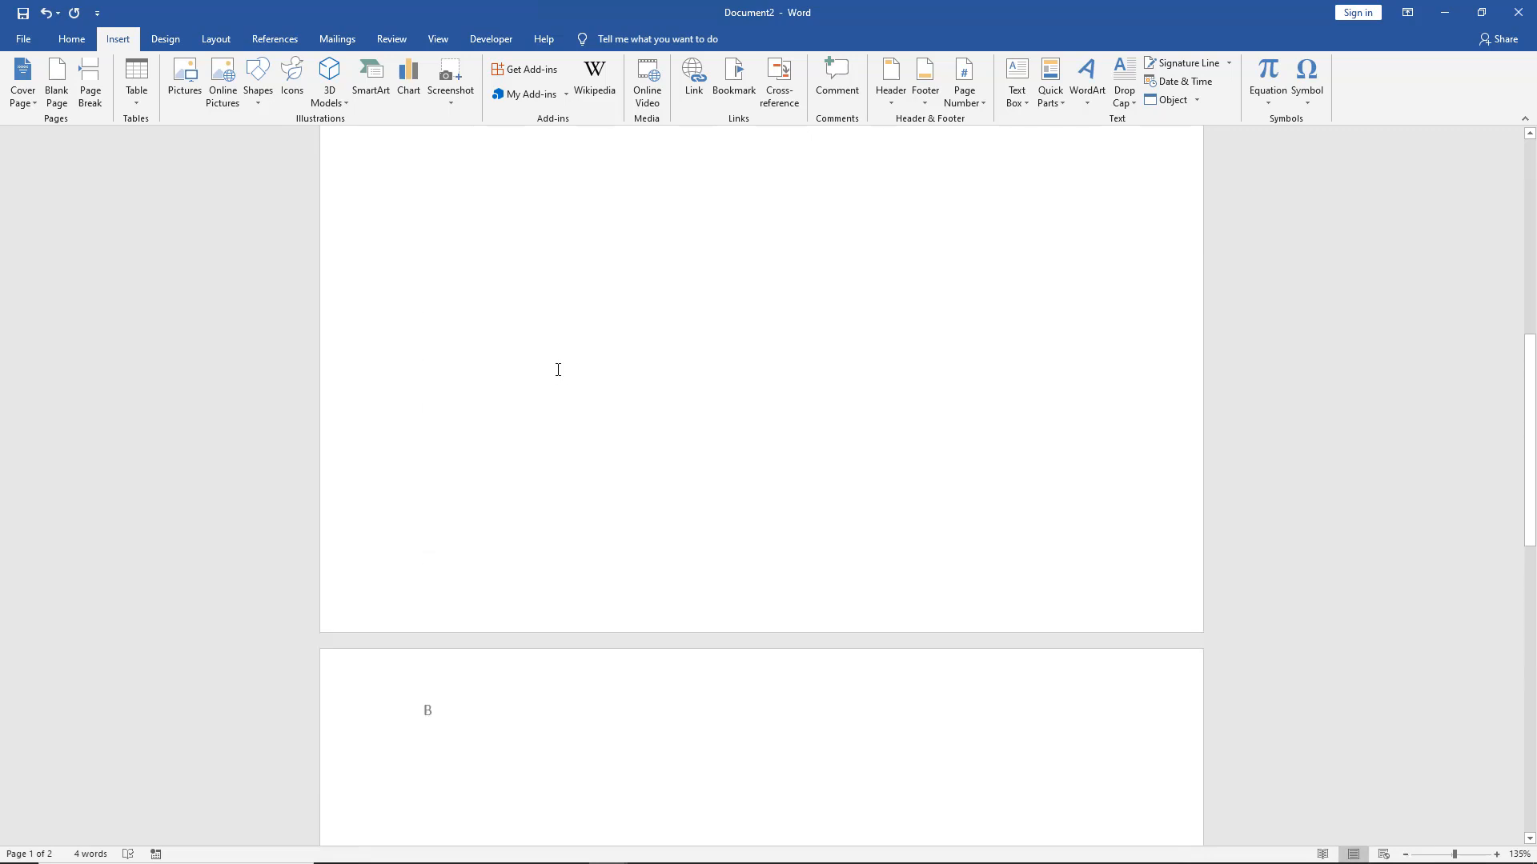
pyautogui.scroll(3)
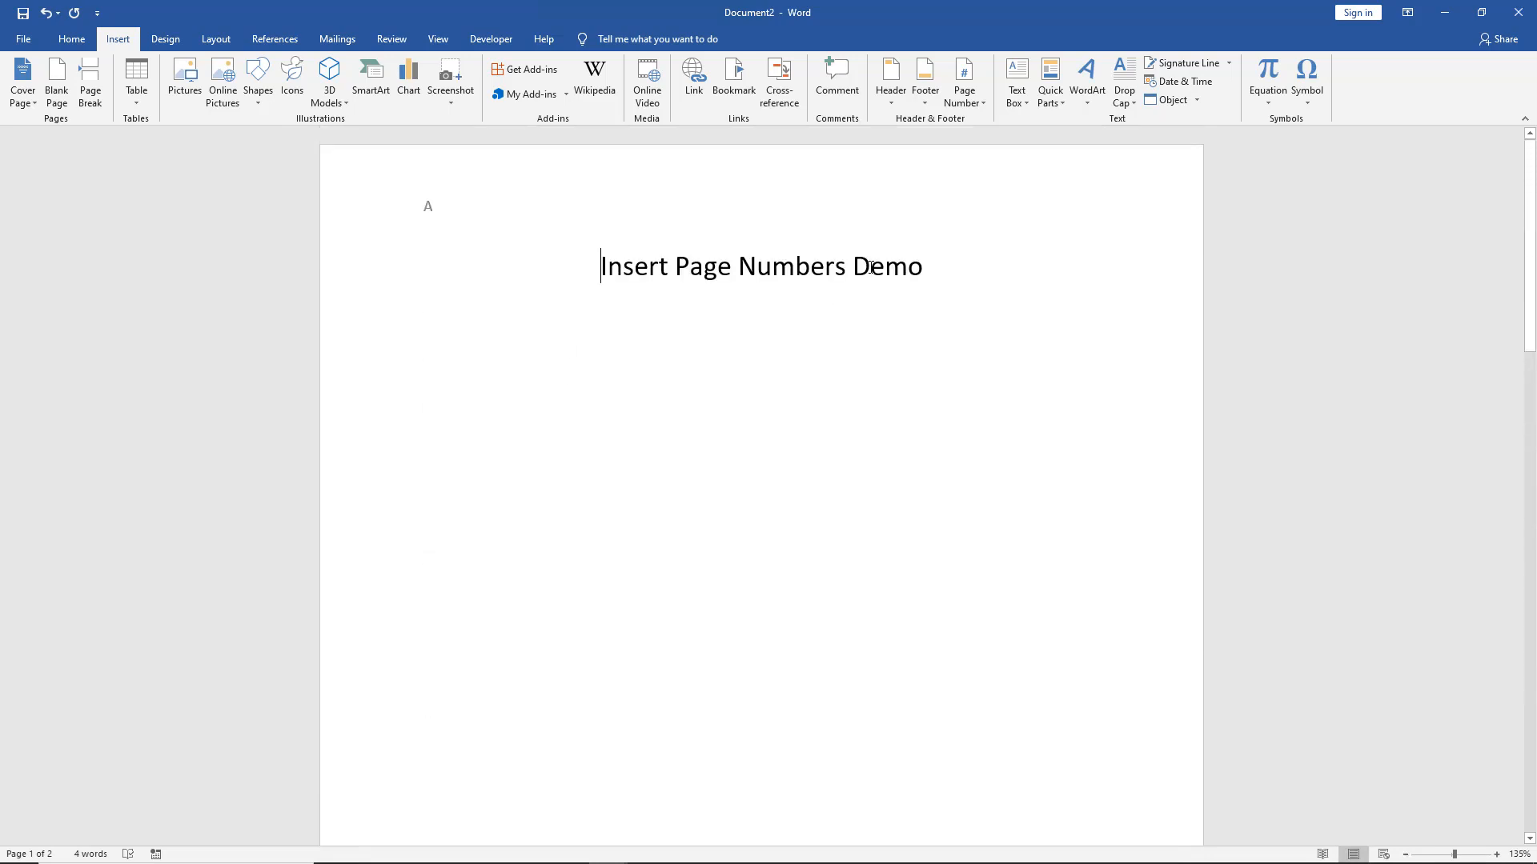
pyautogui.moveTo(1141, 202)
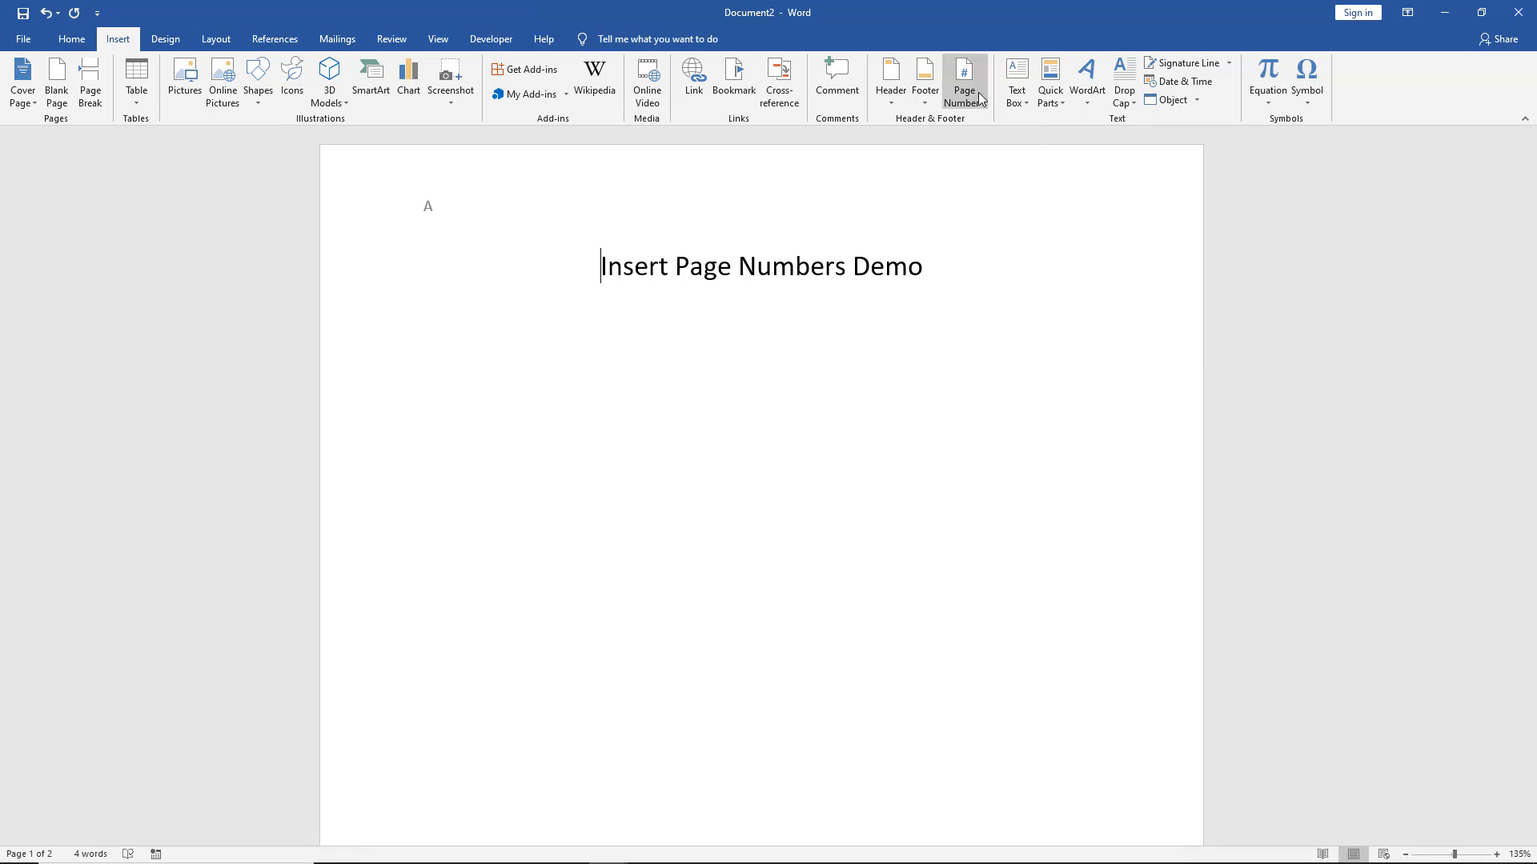
# - Set the page number format to lowercase Roman numerals (i, ii, iii)
pyautogui.click(964, 81)
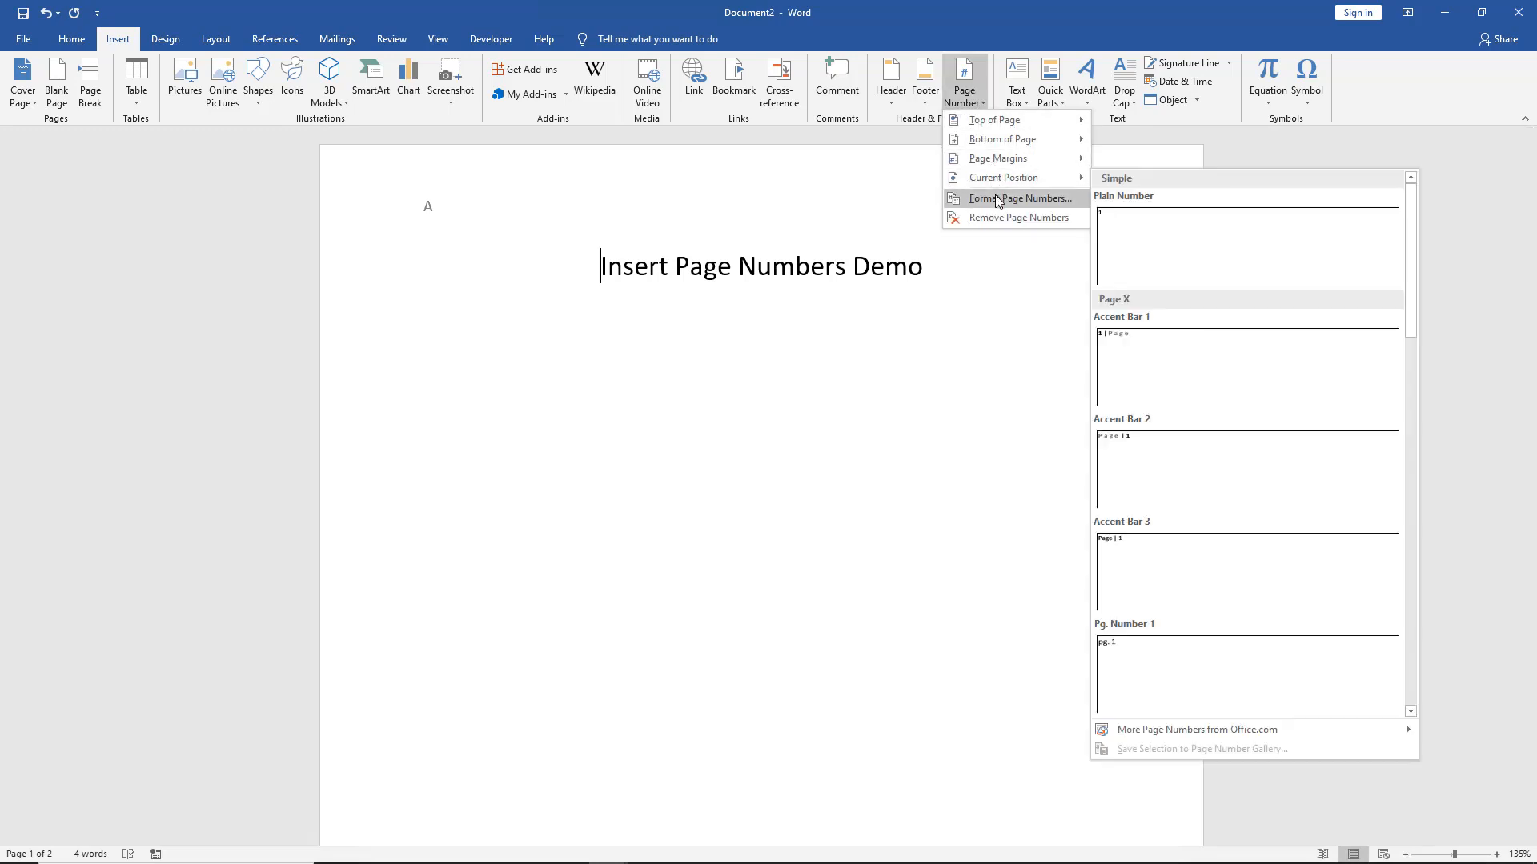
pyautogui.click(1020, 198)
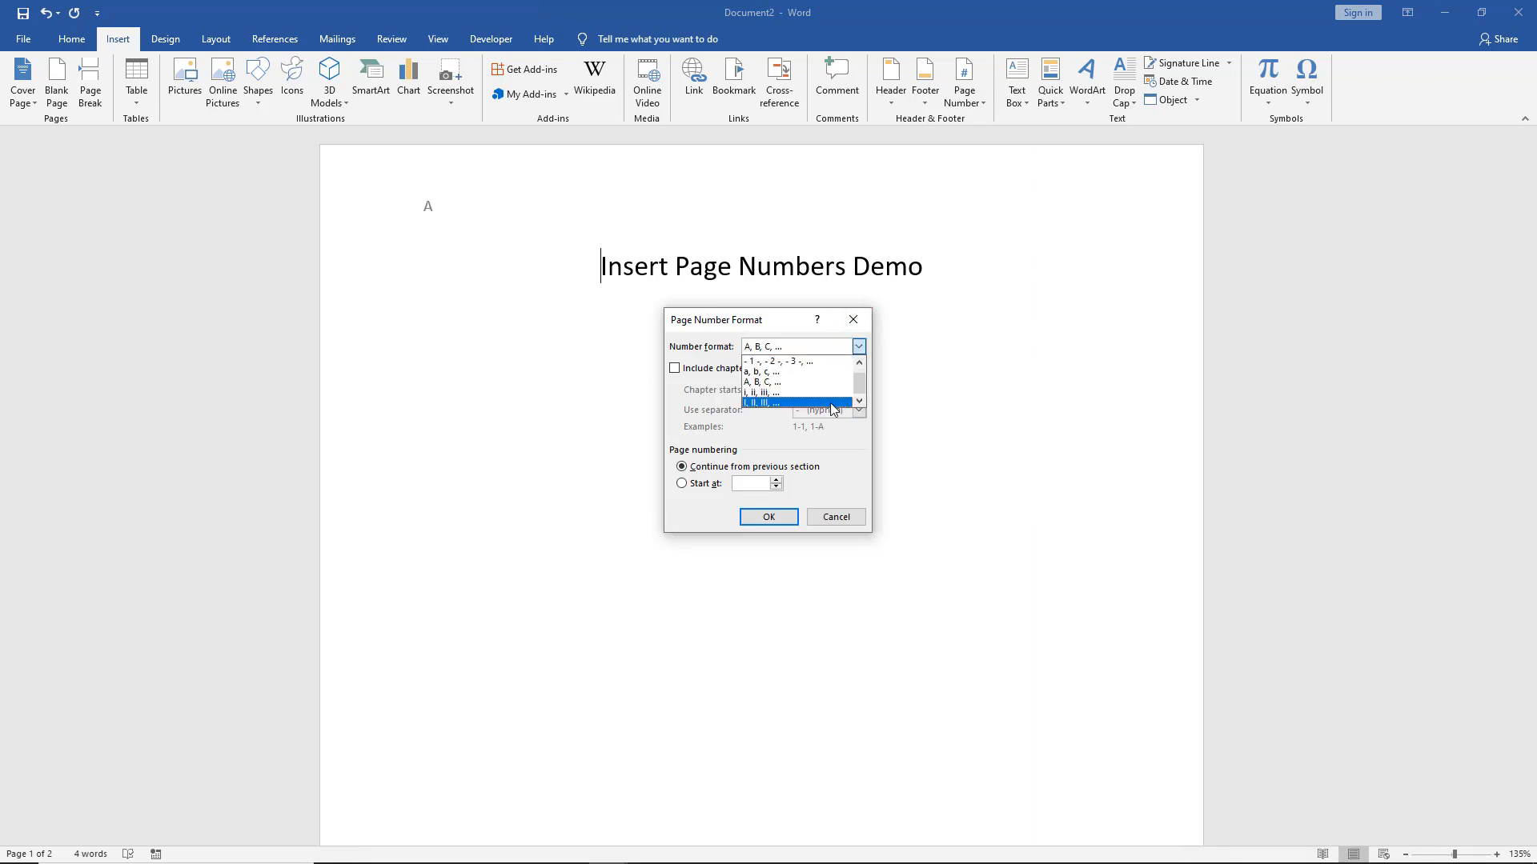
pyautogui.click(762, 403)
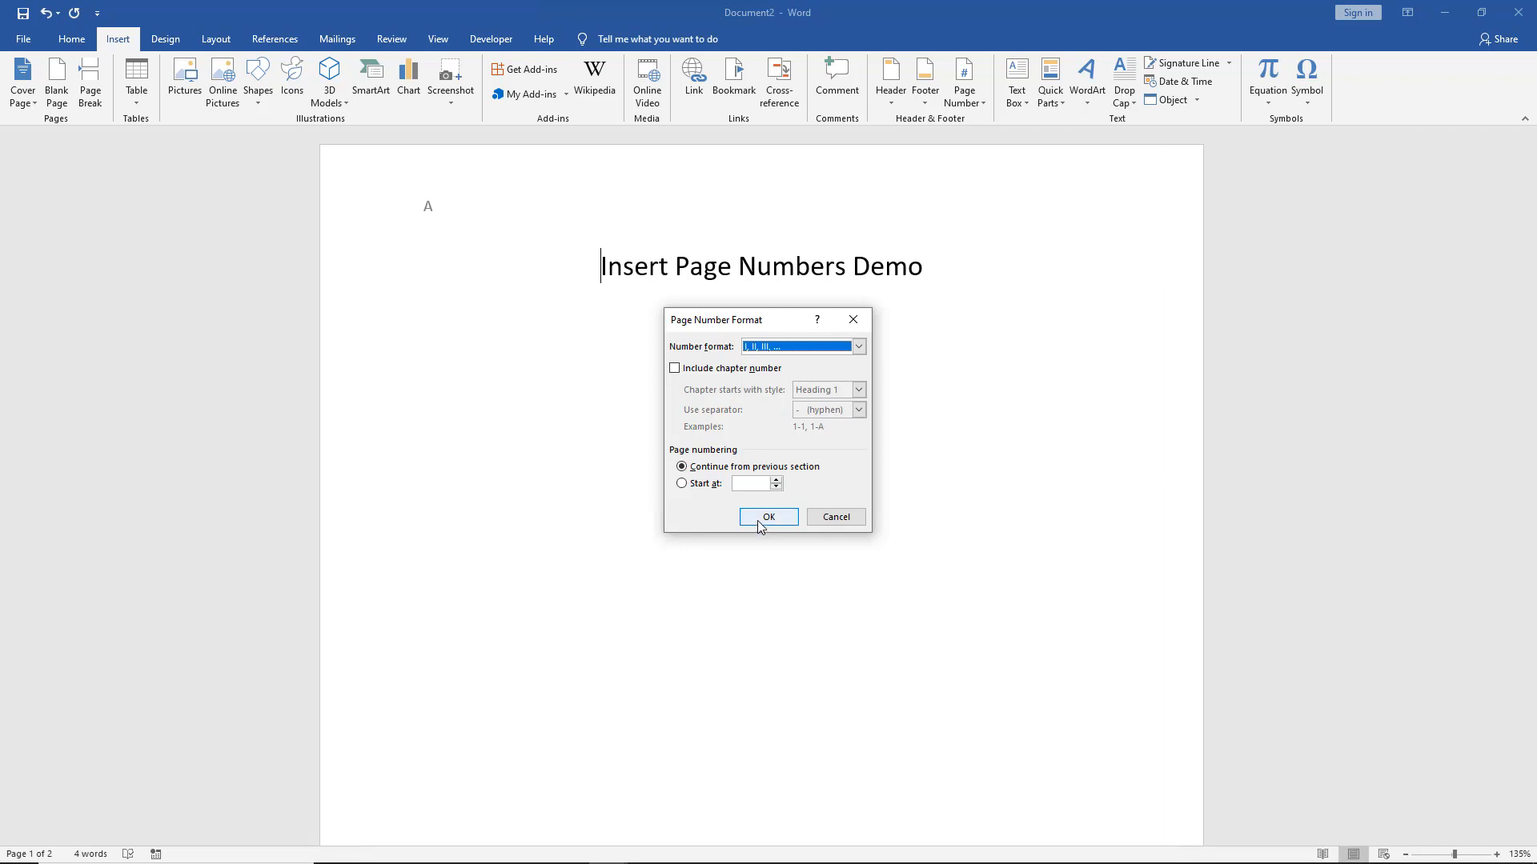
pyautogui.click(768, 517)
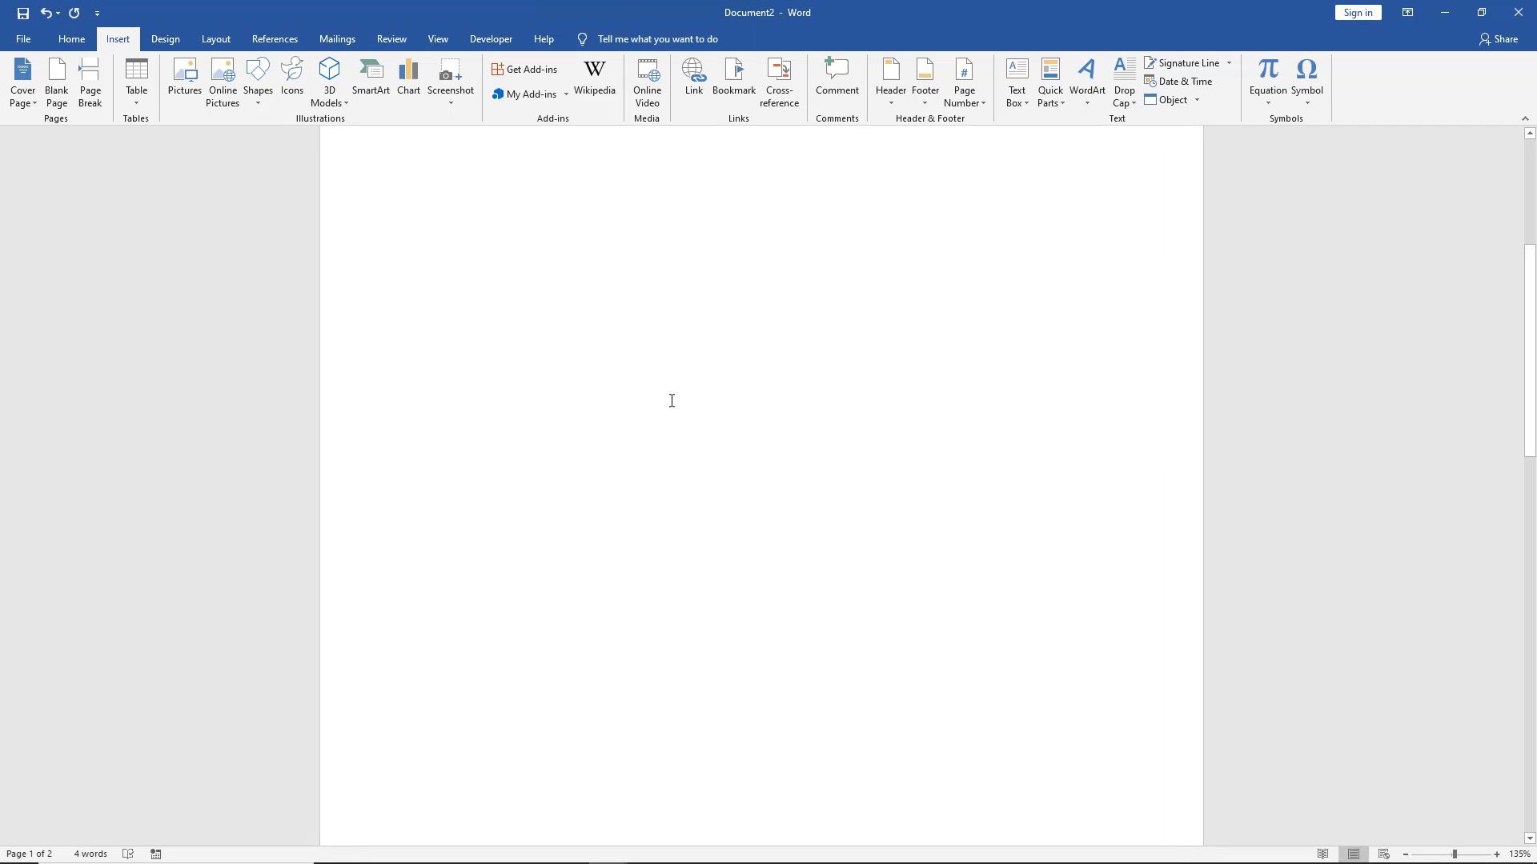
pyautogui.scroll(-3)
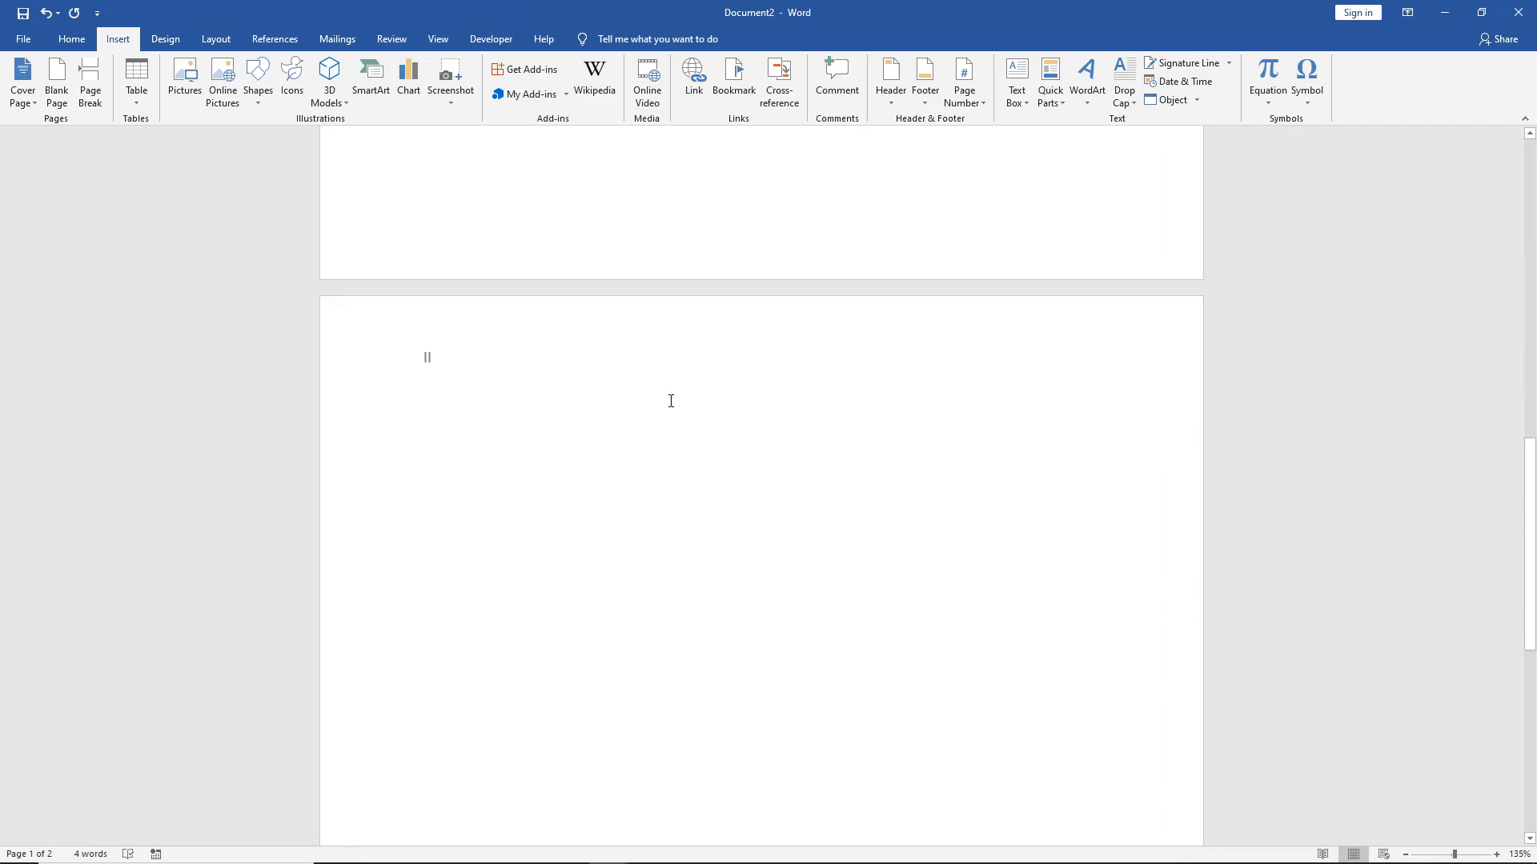
pyautogui.scroll(3)
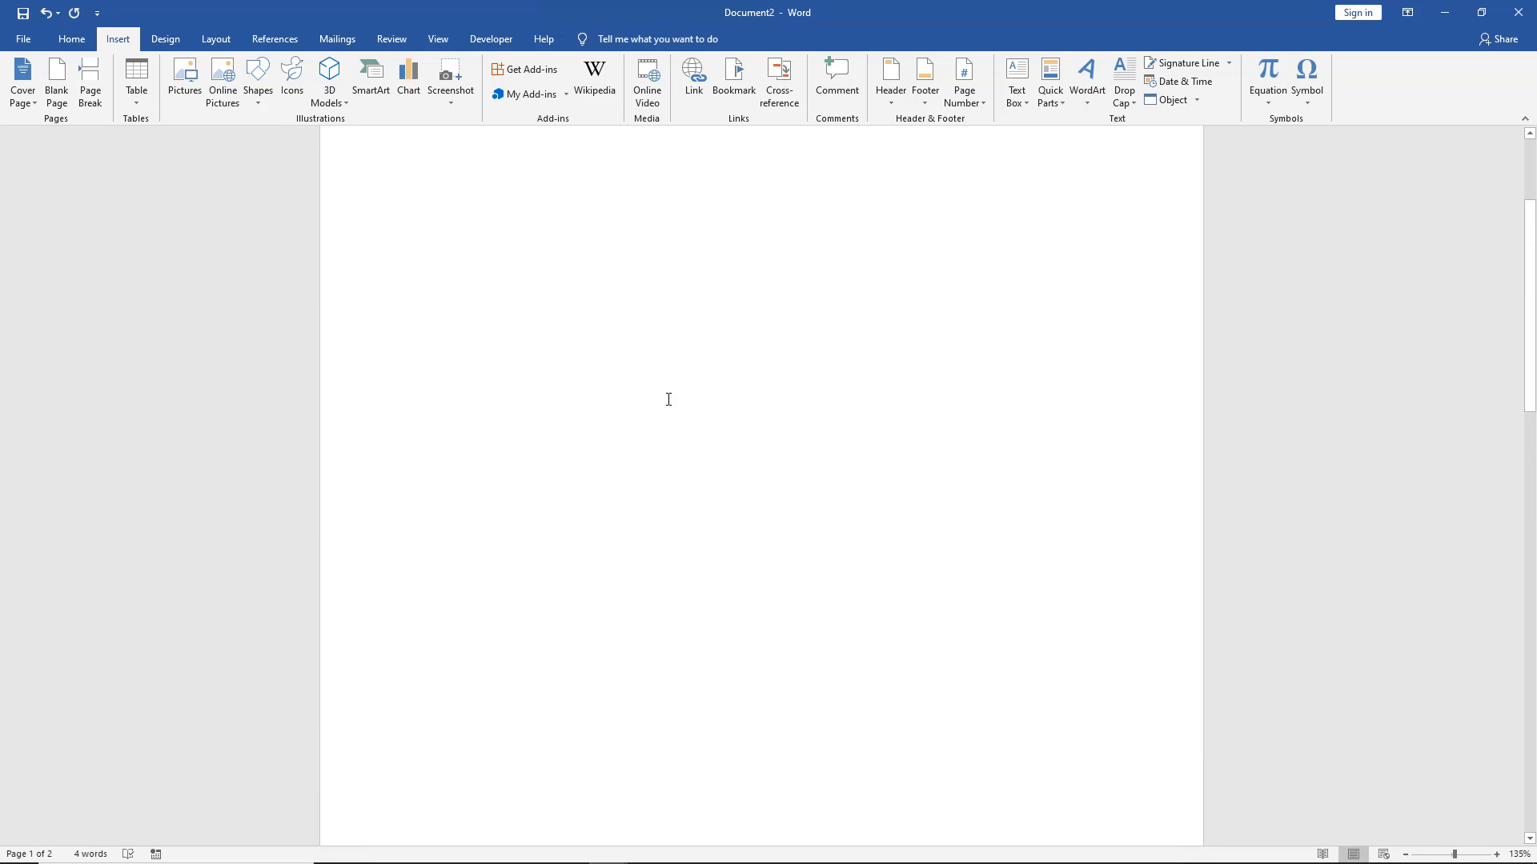